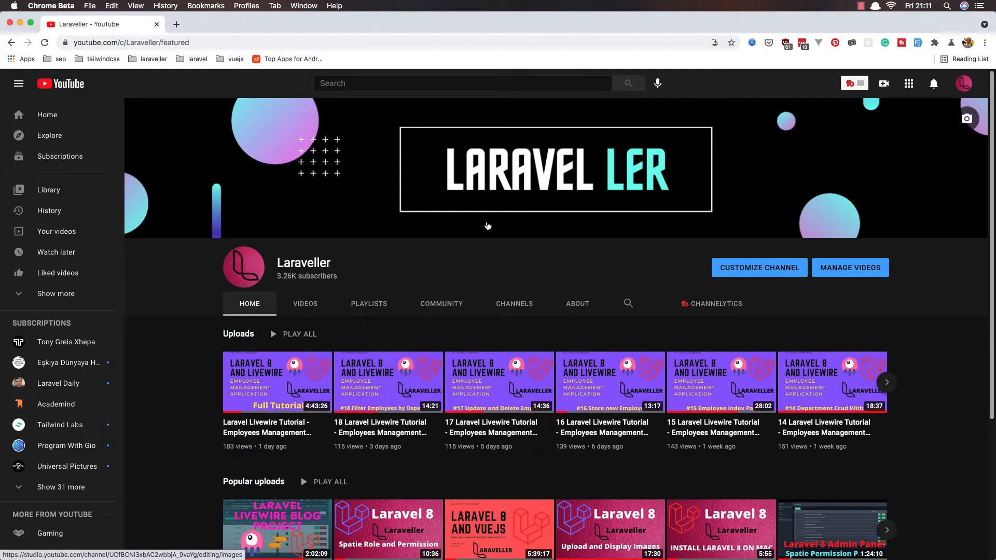
mouse_move(364, 270)
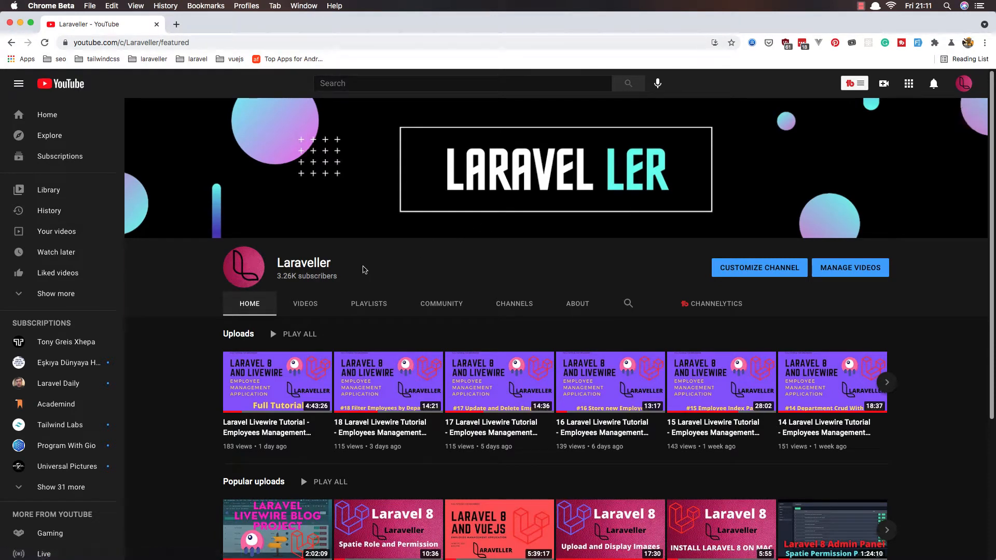
mouse_move(357, 273)
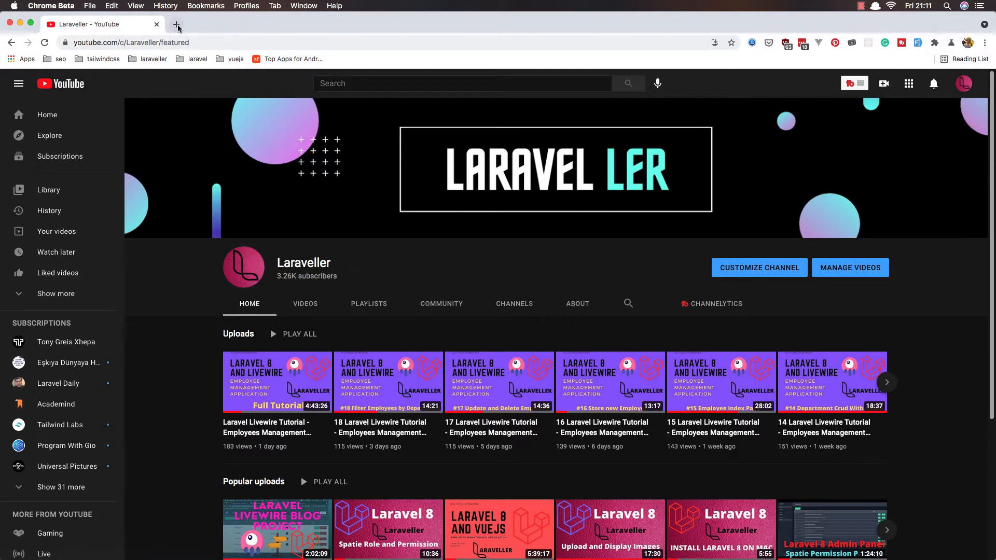
mouse_move(176, 24)
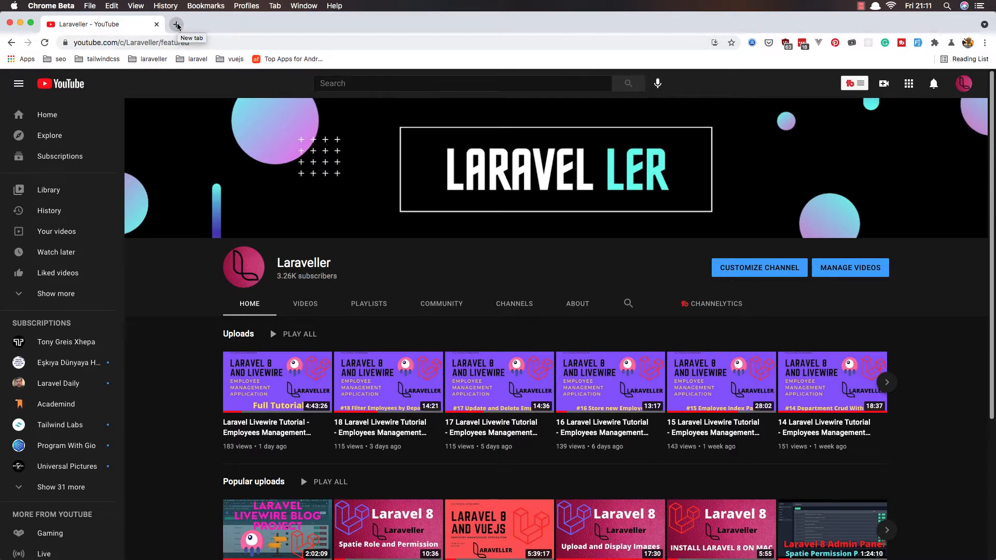
Step: List the laravel folder contents with ls, then start typing 'laravel new employee-livewire'
click(177, 24)
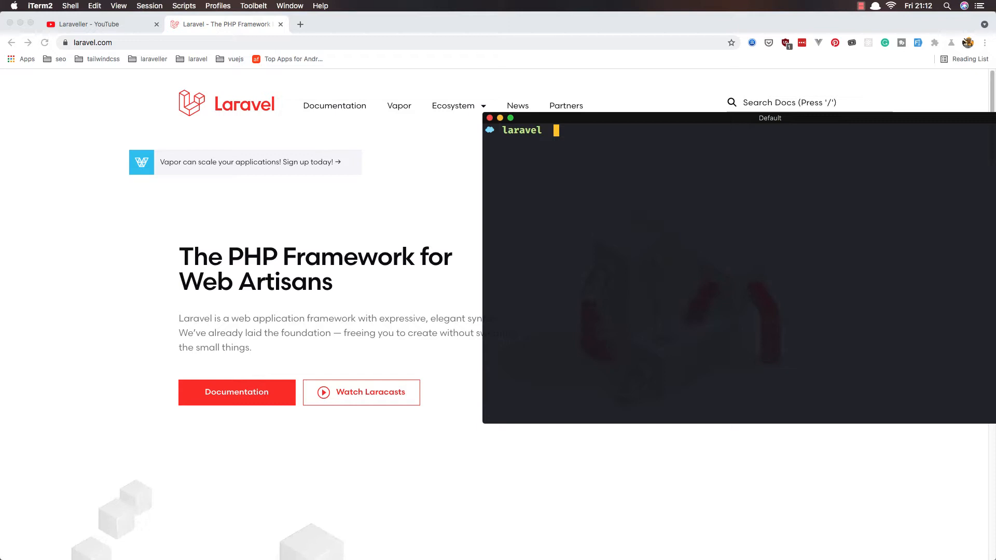
text(ls)
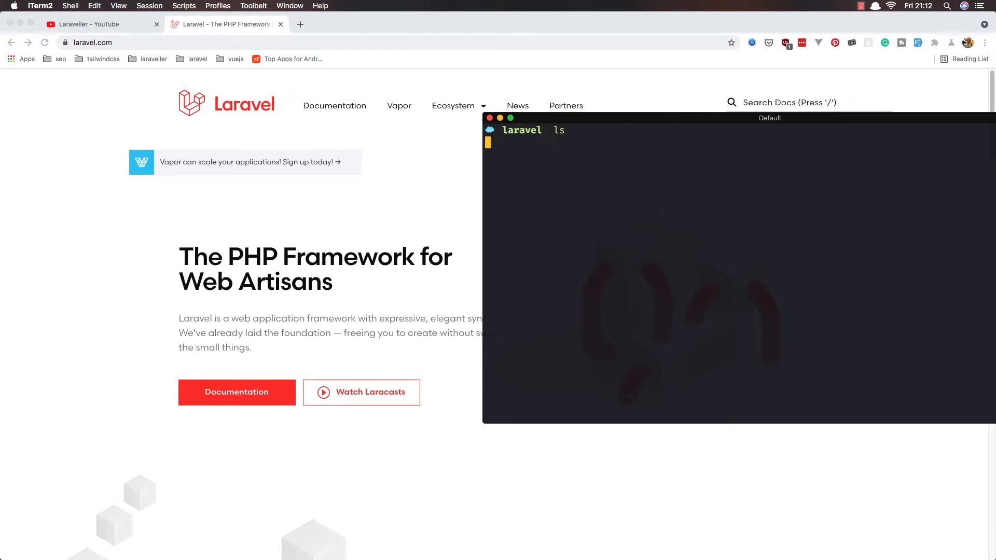
key(Return)
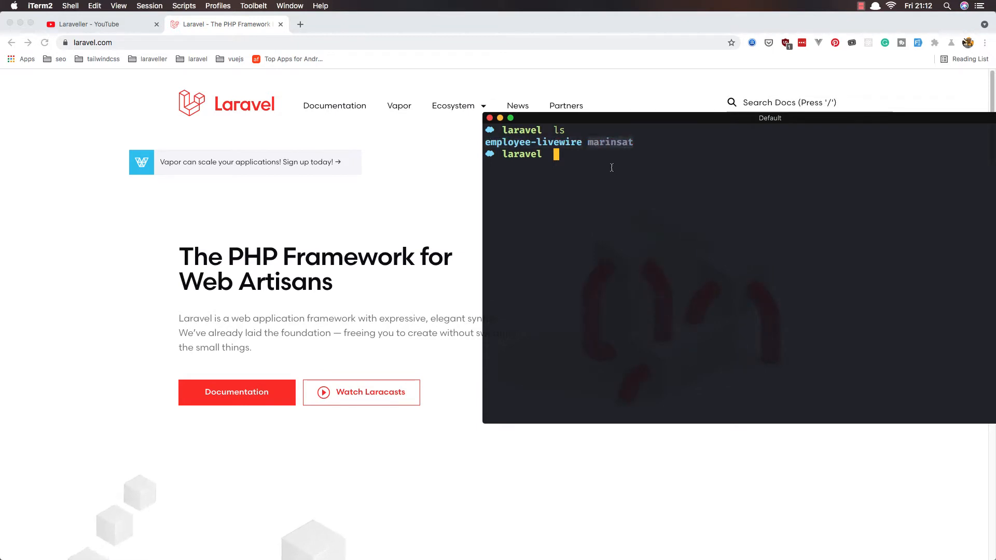
mouse_move(635, 146)
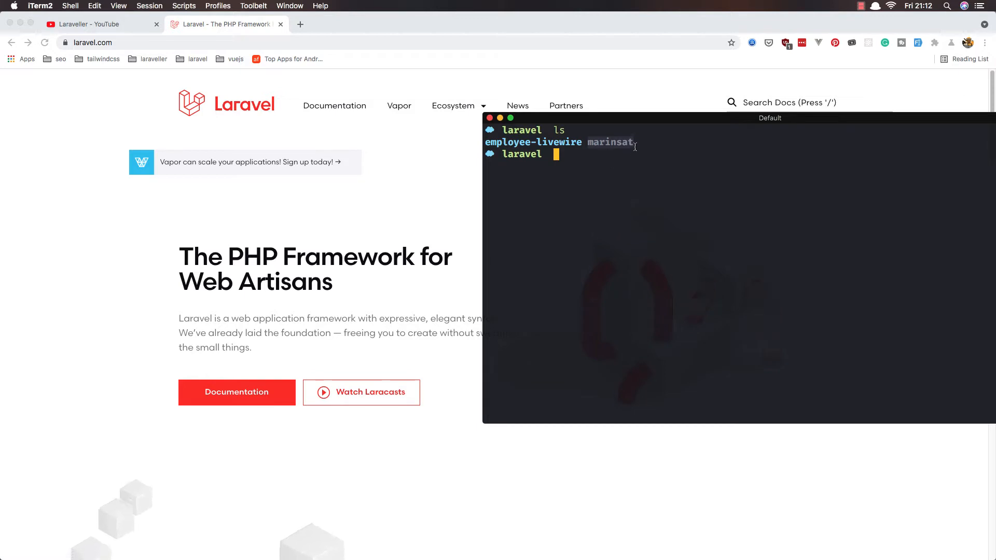
mouse_move(628, 177)
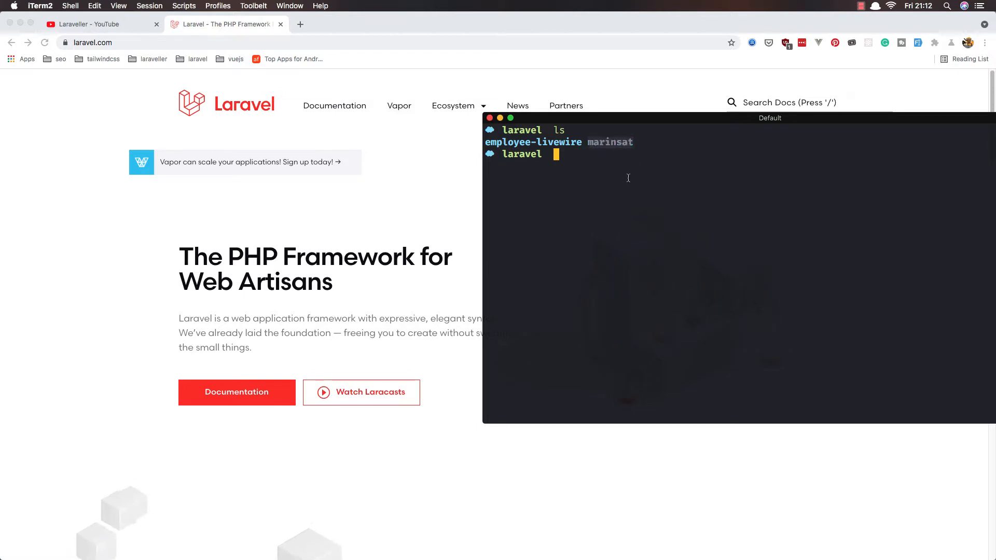
mouse_move(603, 142)
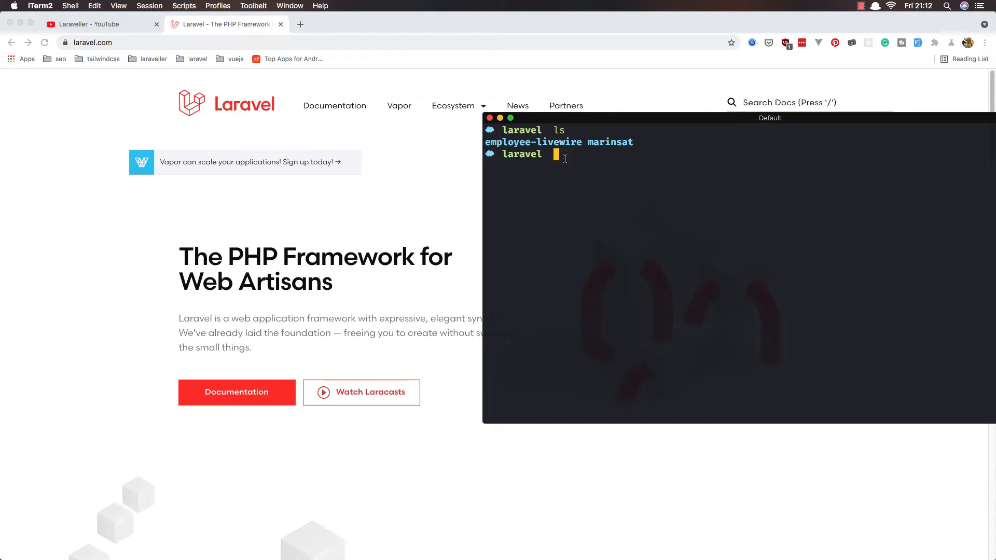
text(laravel new employee-livewire)
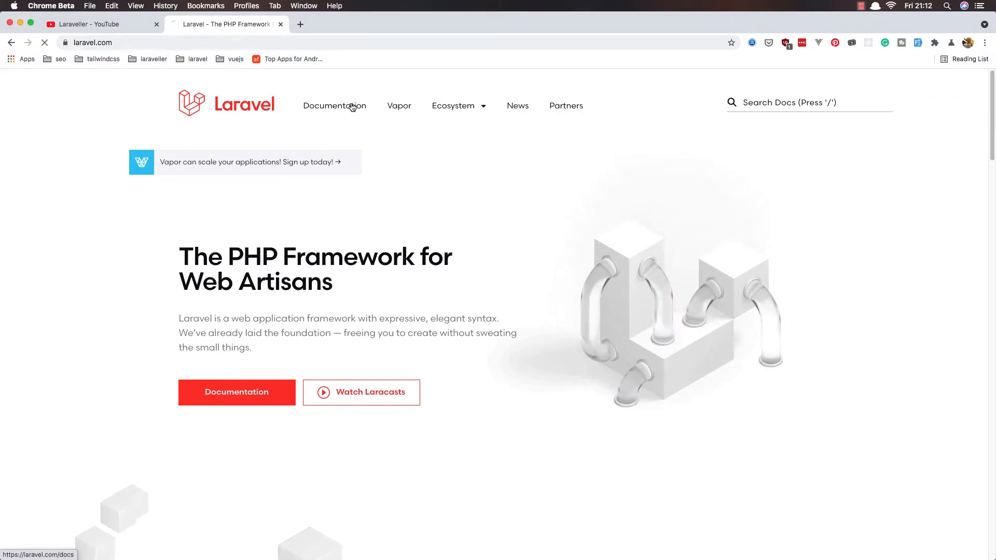
Step: Search the Laravel docs for 'vale' and open the Valet introduction page
click(335, 106)
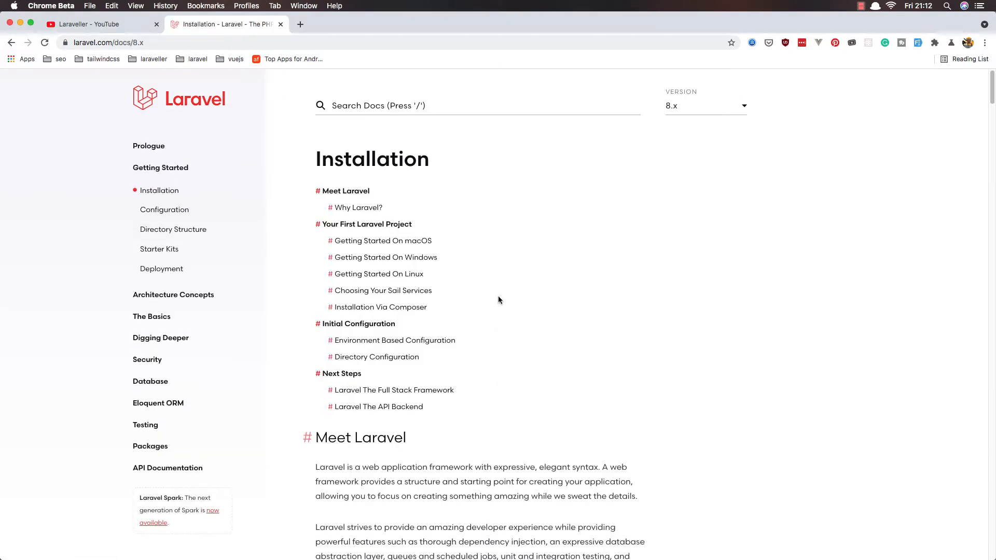
mouse_move(380, 199)
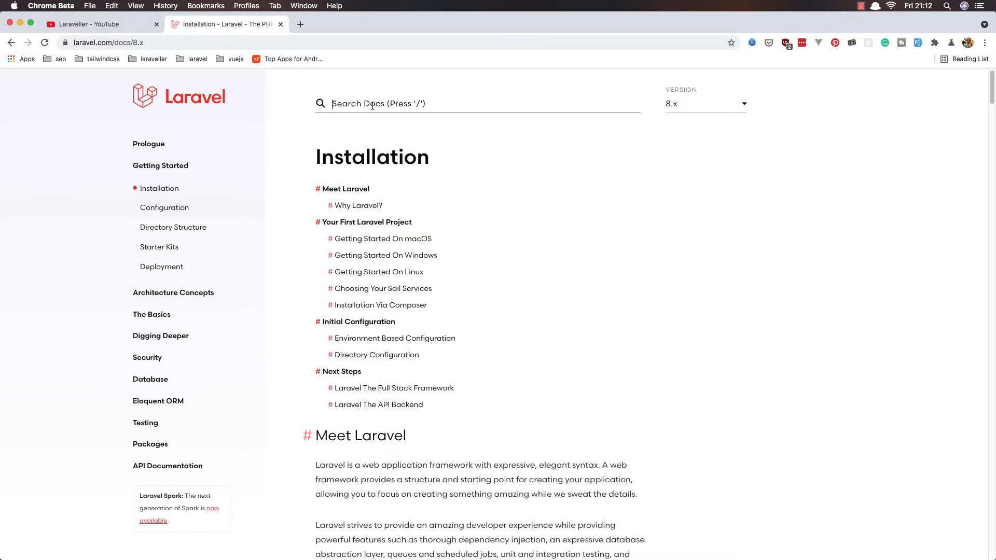
text(vale)
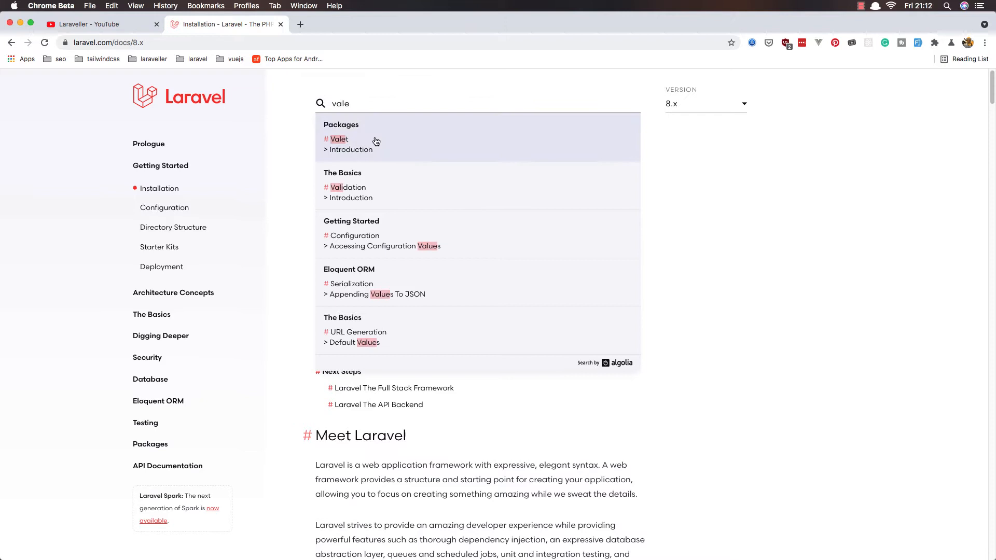
click(338, 138)
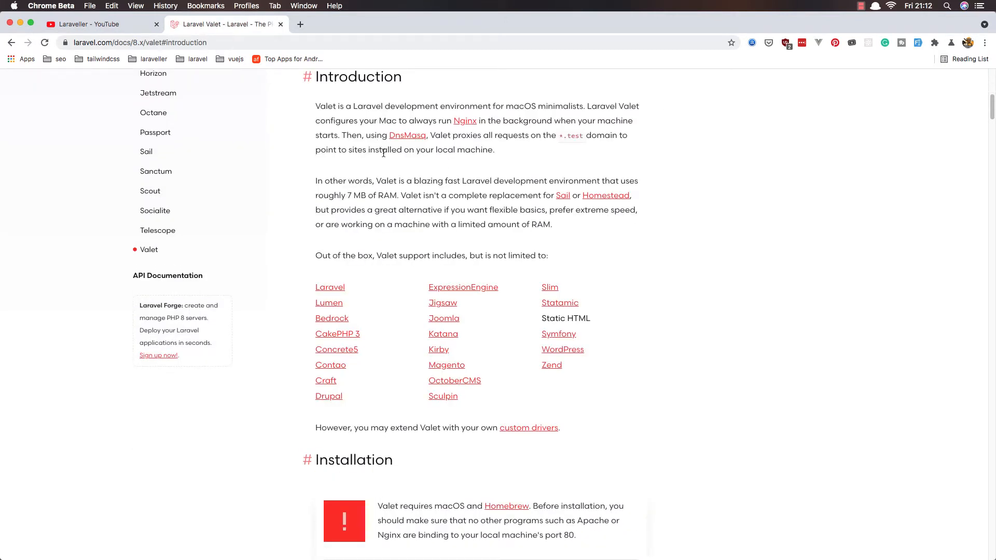
scroll(down, 3)
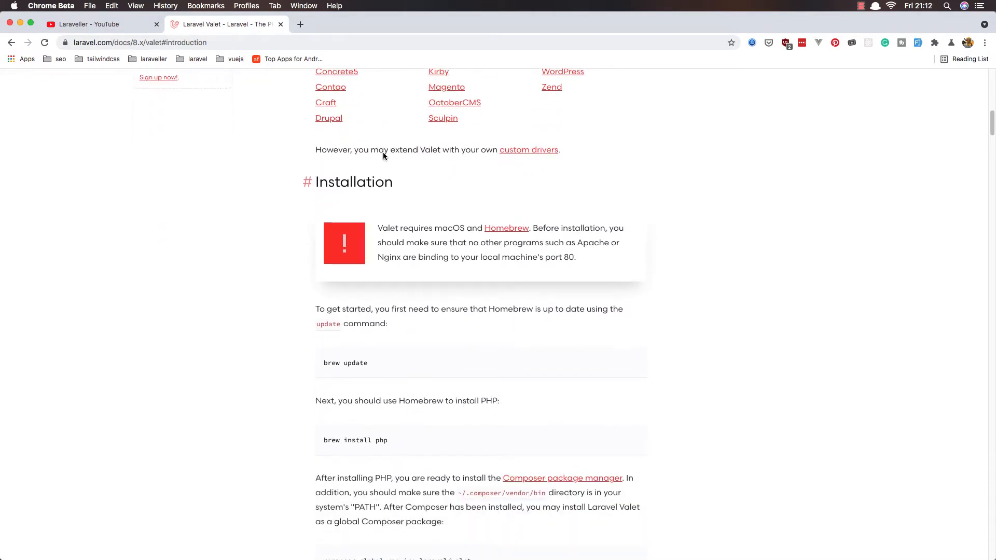
scroll(down, 3)
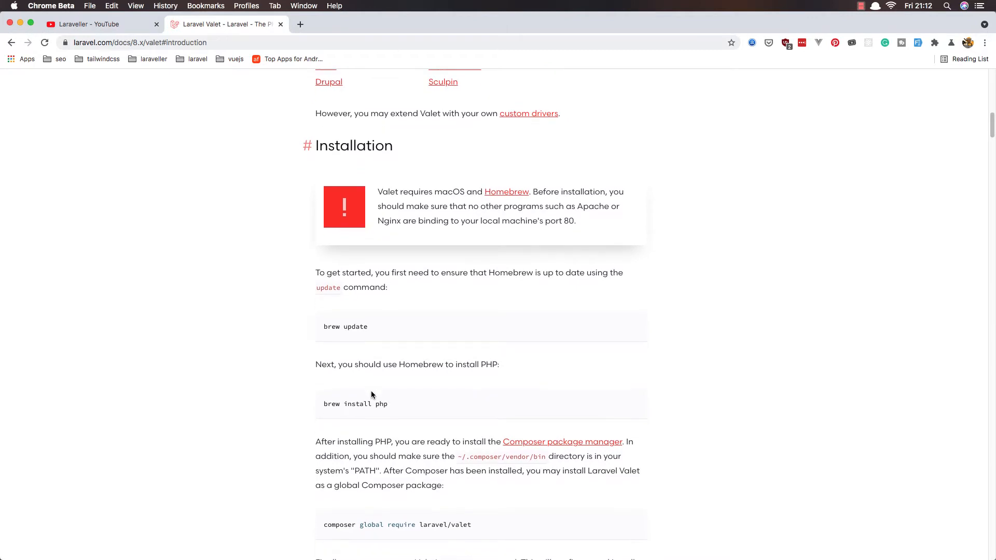
scroll(down, 3)
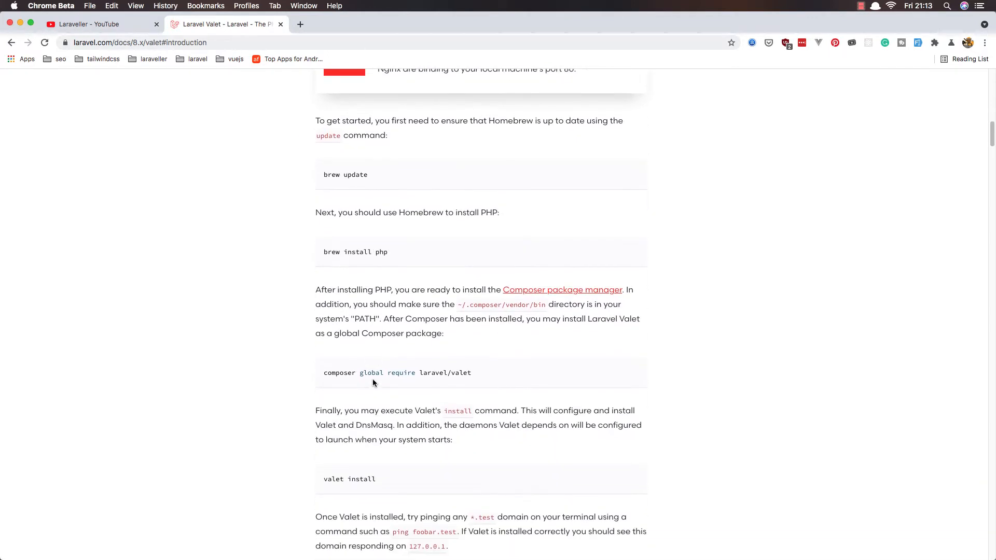
scroll(down, 3)
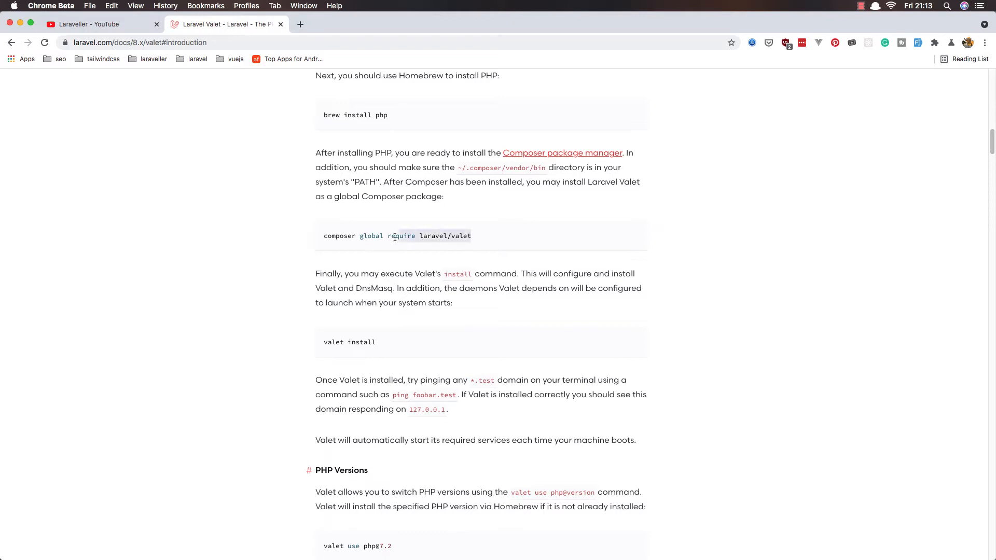
Step: Read down through Valet's installation, PHP versions and reset sections to Serving Sites
scroll(down, 3)
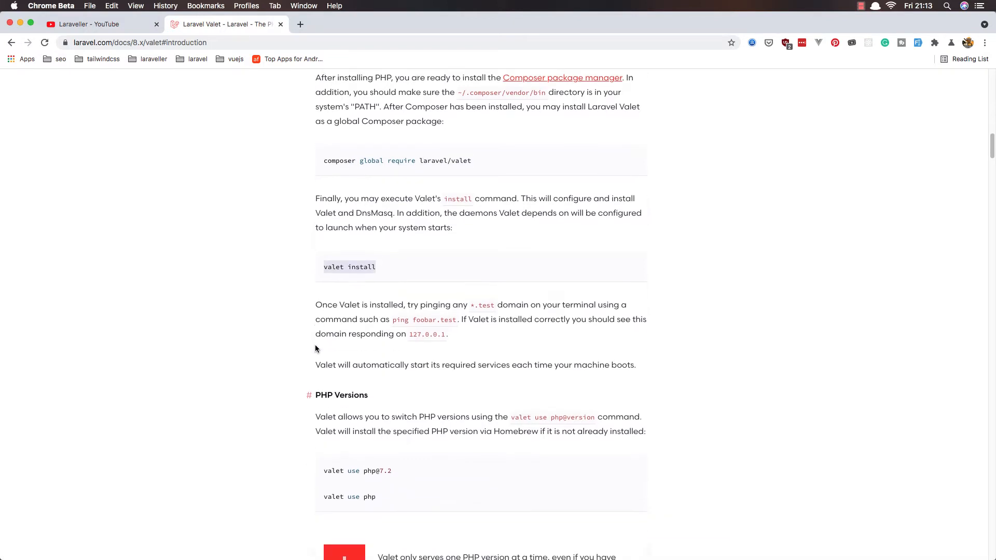
scroll(down, 3)
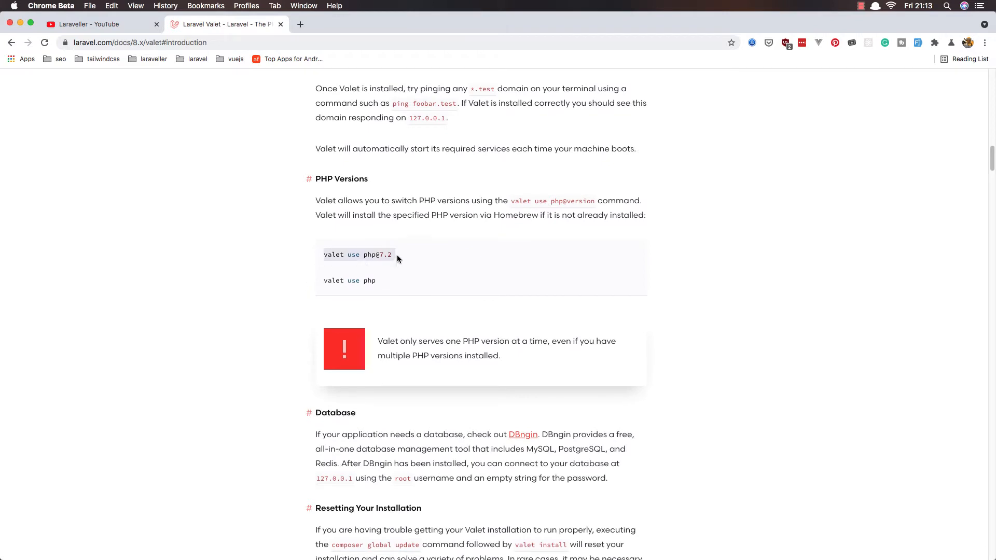
scroll(down, 3)
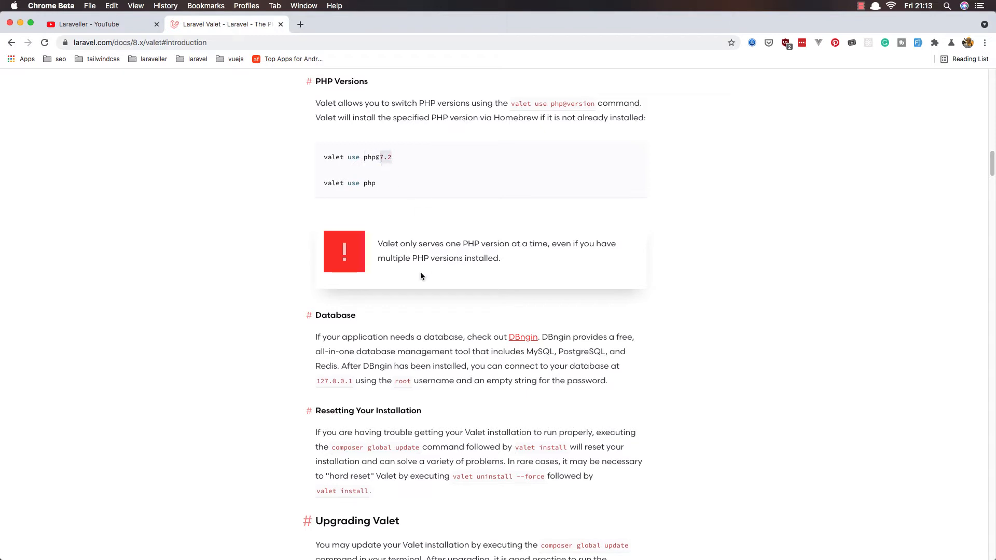
mouse_move(417, 255)
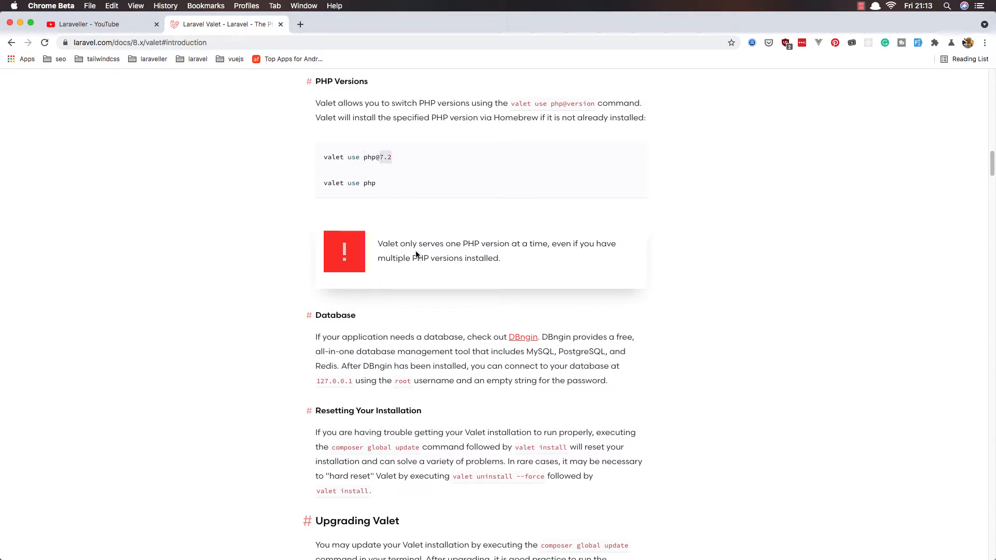
scroll(down, 3)
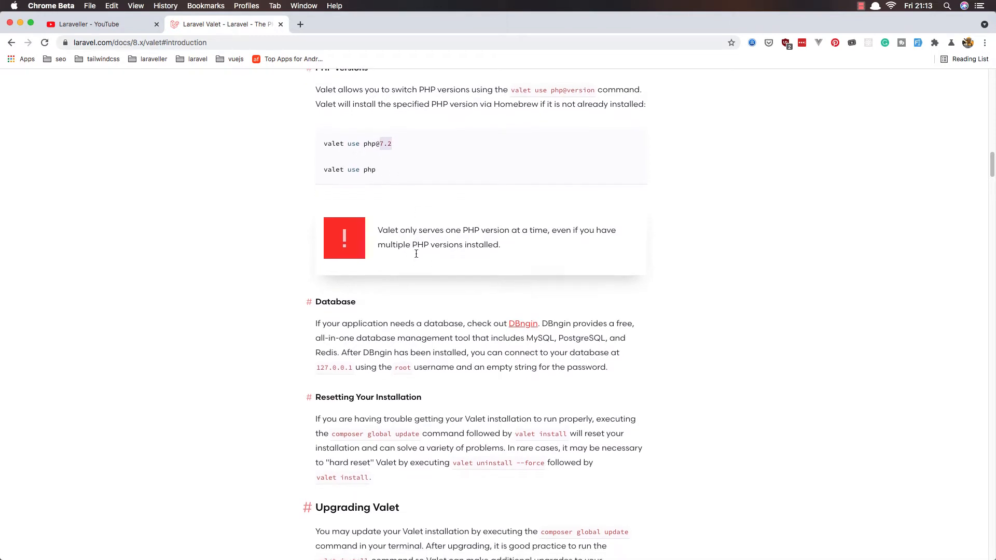
scroll(down, 3)
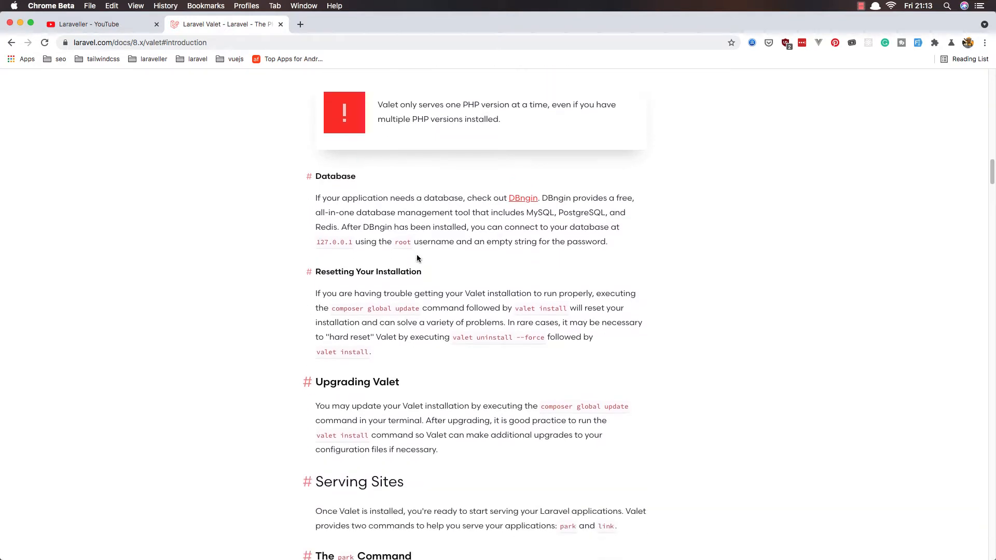
scroll(down, 3)
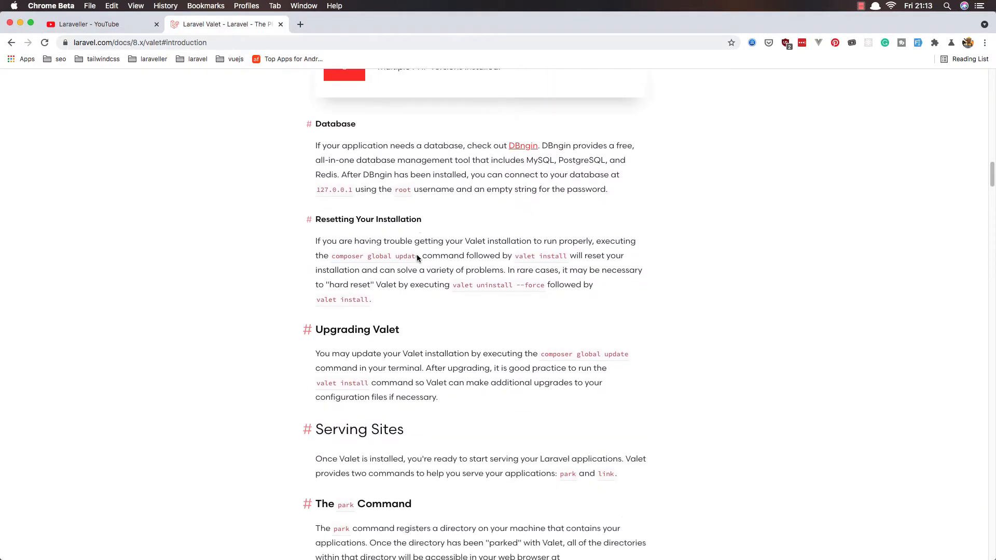
scroll(down, 3)
text(laravel)
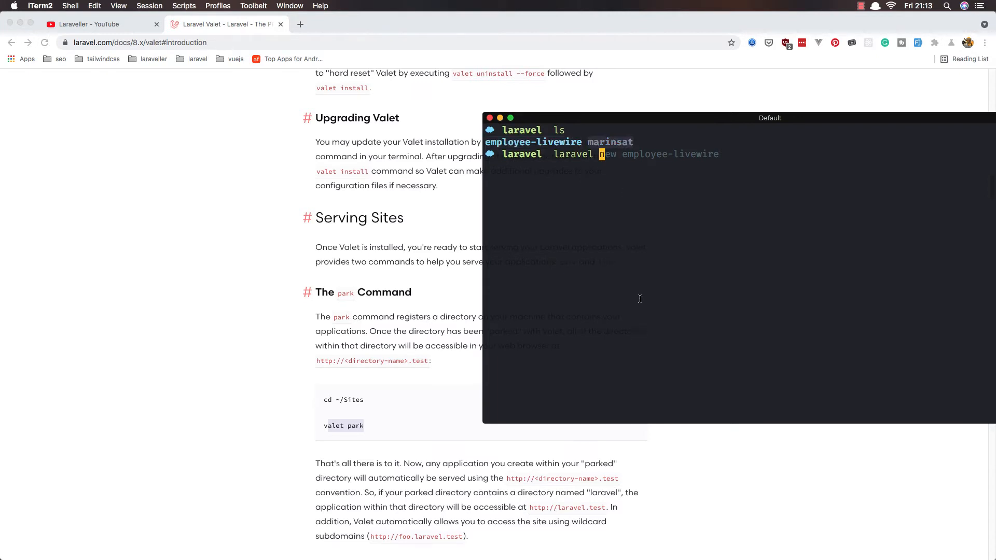
mouse_move(617, 210)
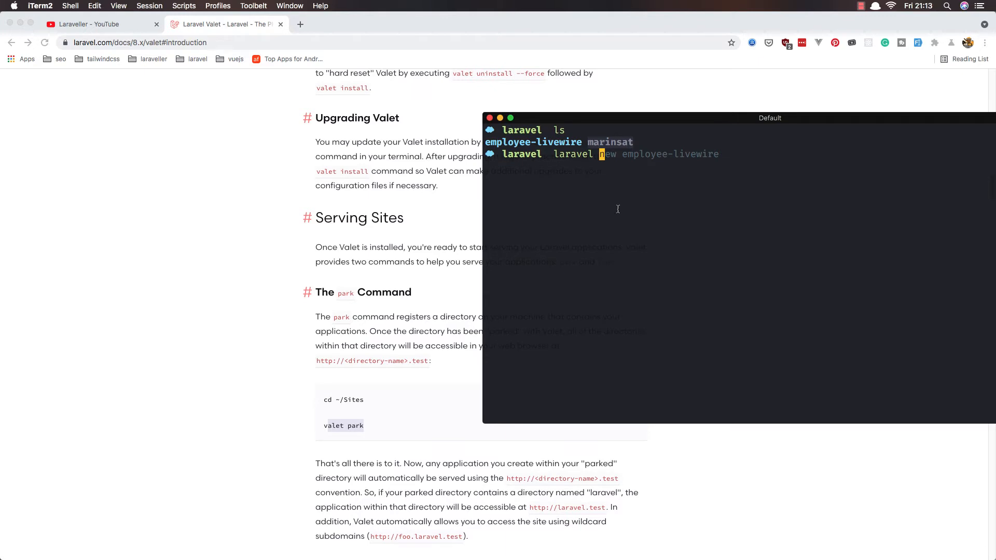
mouse_move(633, 225)
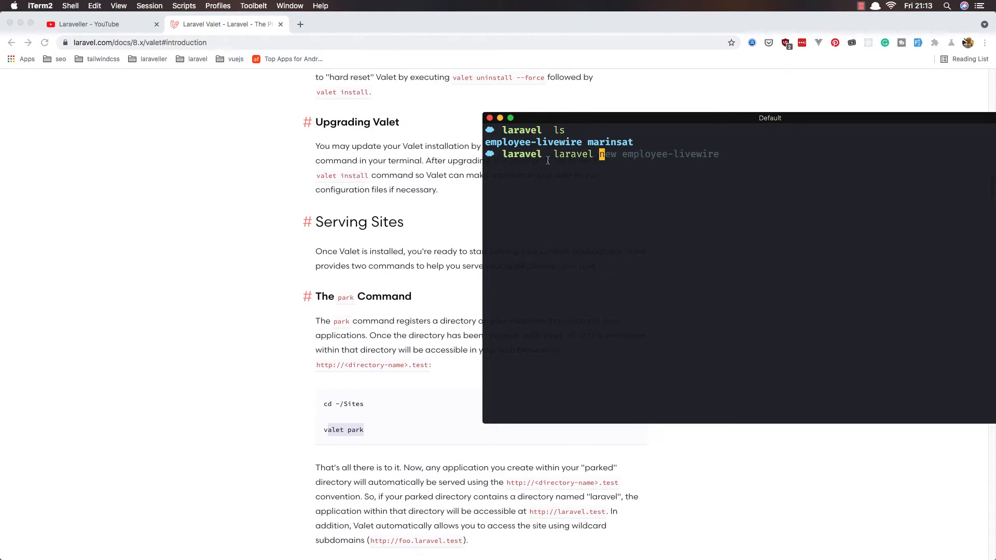
mouse_move(631, 384)
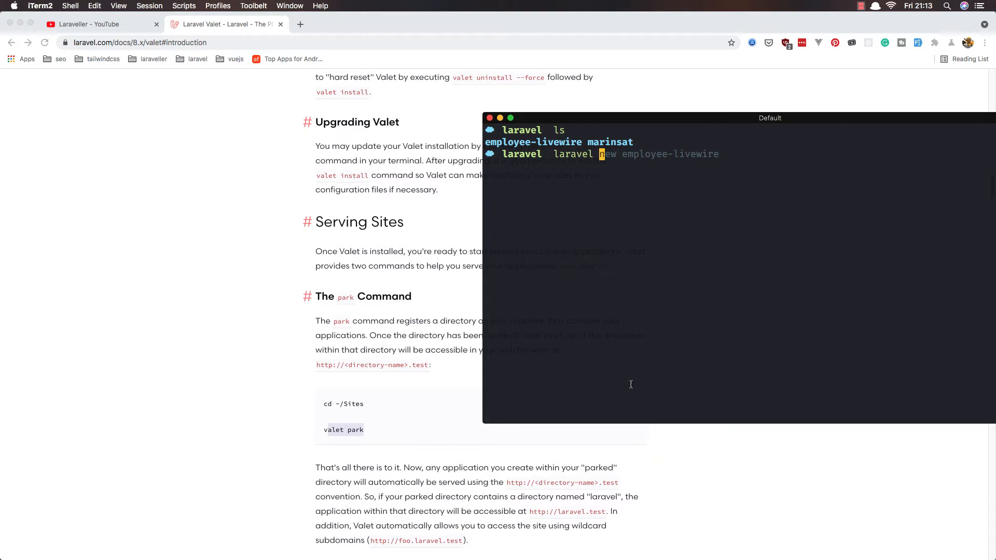
mouse_move(570, 284)
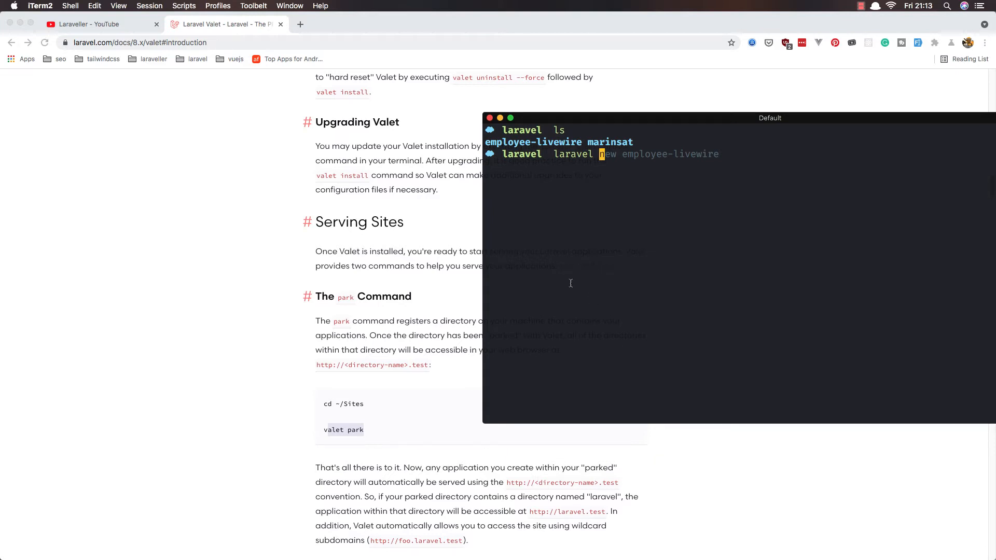
Step: Scroll the Valet docs back to the Installation section
scroll(up, 3)
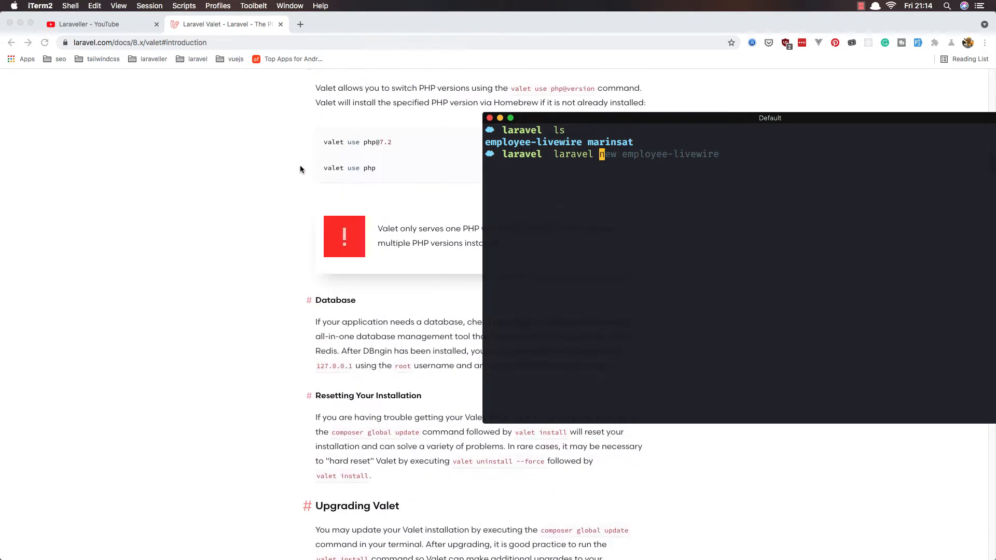
scroll(up, 3)
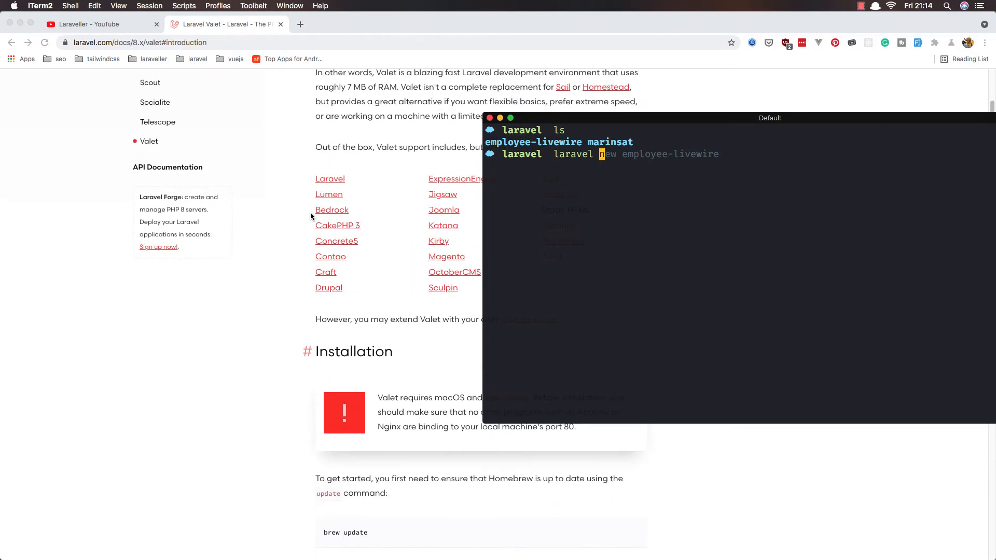
scroll(up, 3)
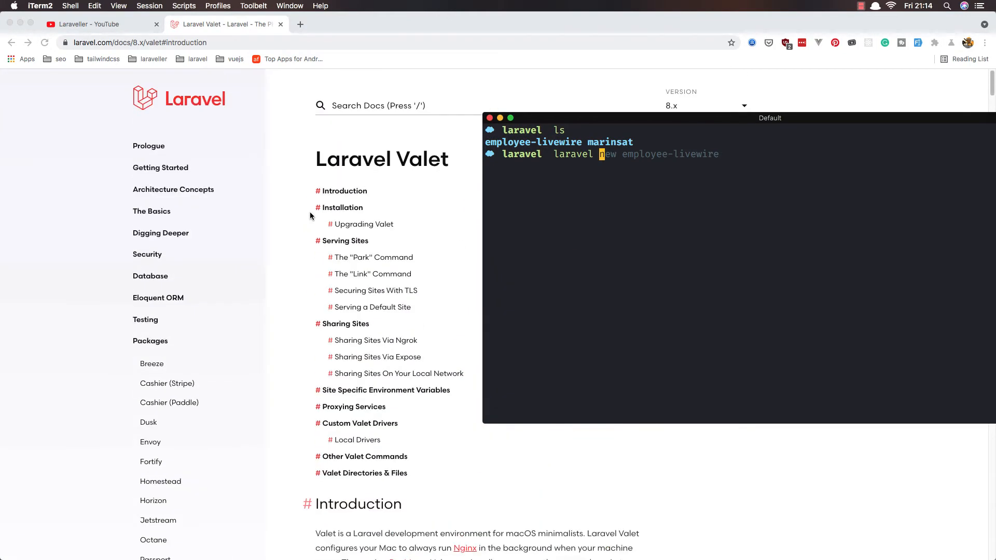
scroll(down, 3)
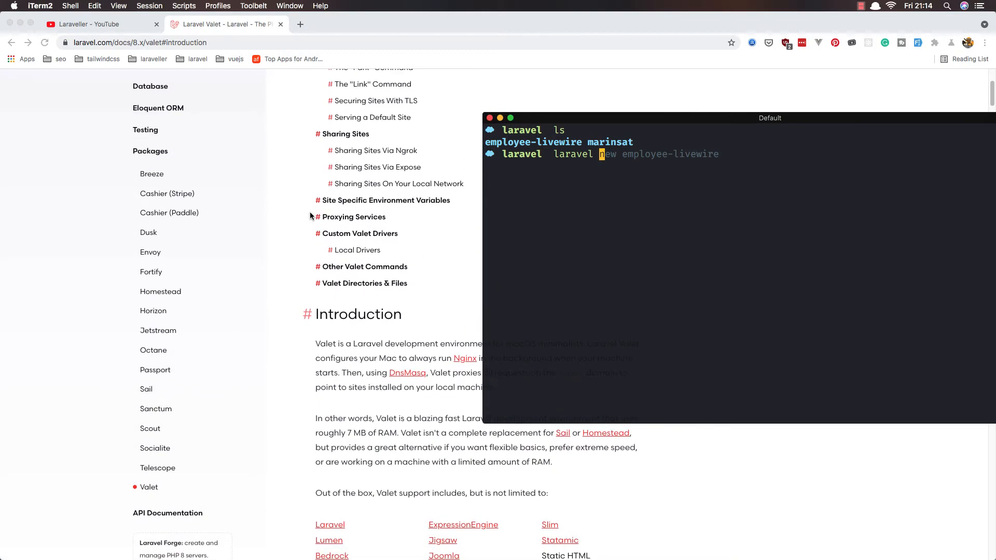
scroll(down, 3)
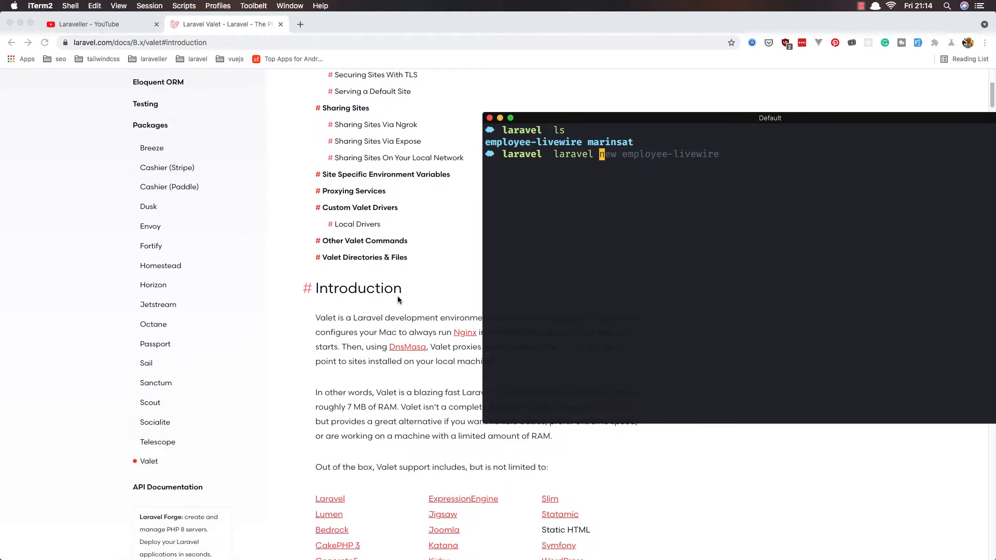
scroll(down, 3)
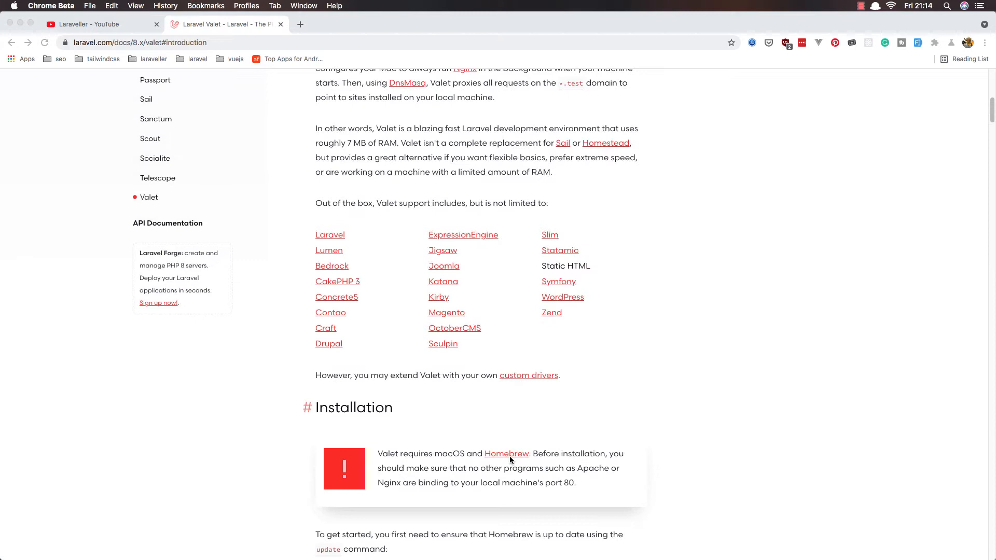
Step: Follow the Homebrew link in Valet's requirements to load brew.sh
click(506, 453)
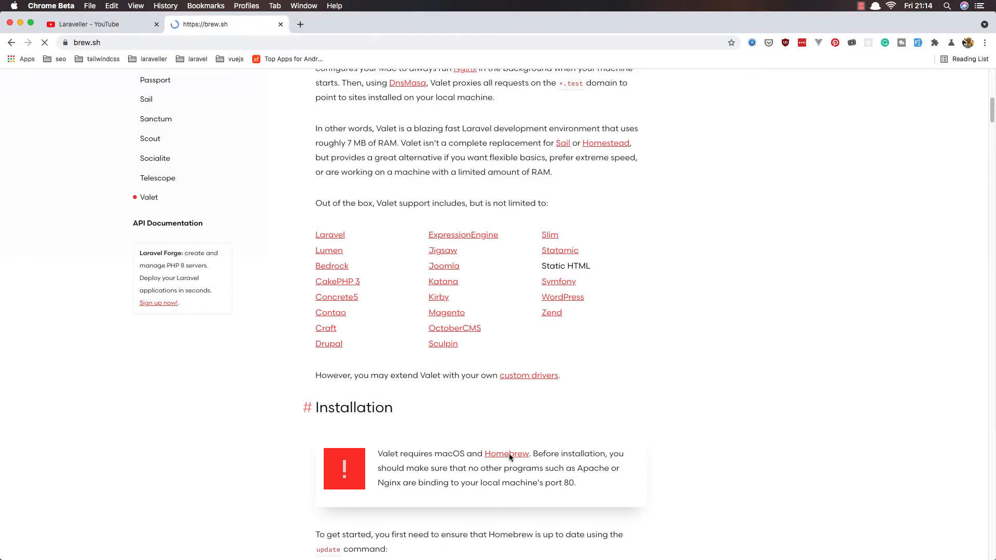
click(507, 454)
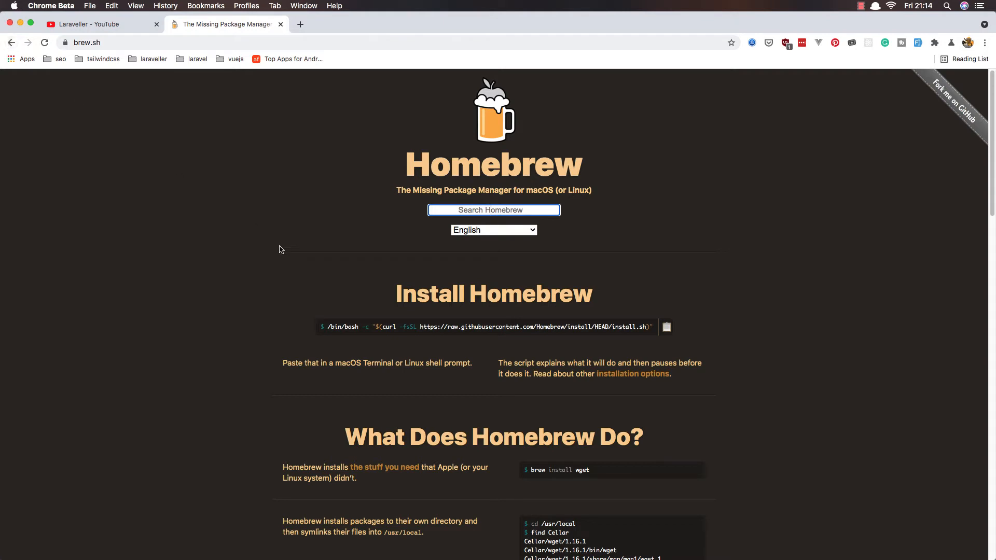
mouse_move(342, 287)
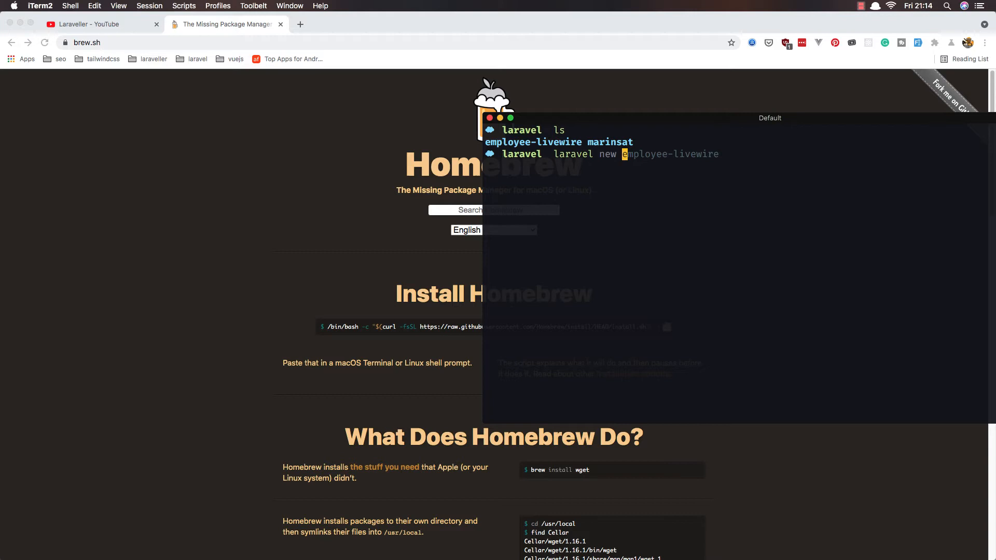
Step: Edit the pending laravel new command so the project name reads clasified-ads
text(clas)
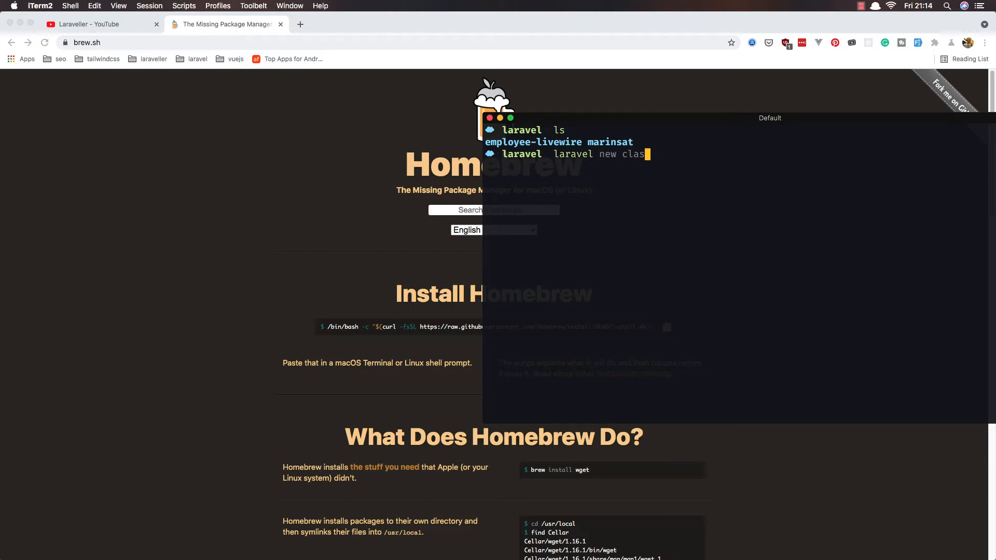
key(Backspace)
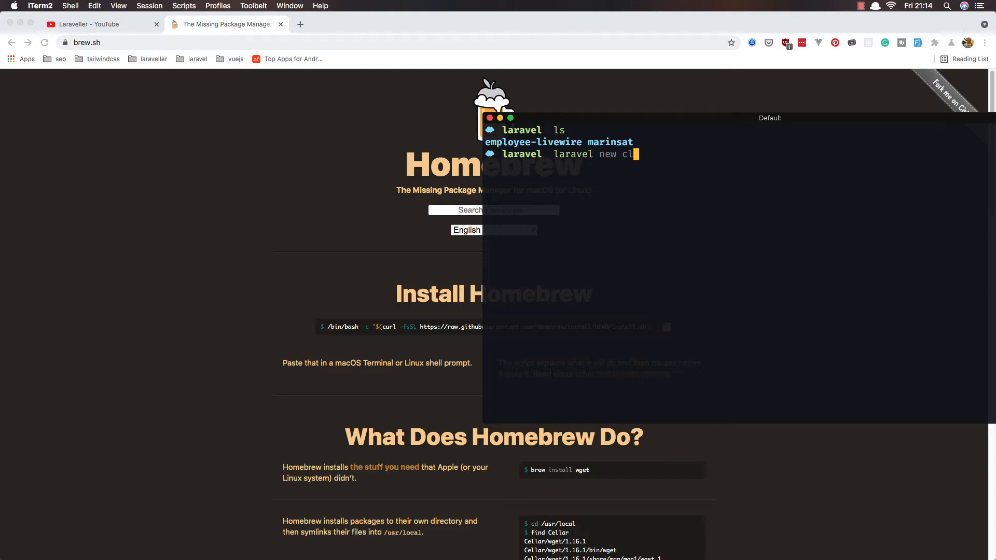
text(las)
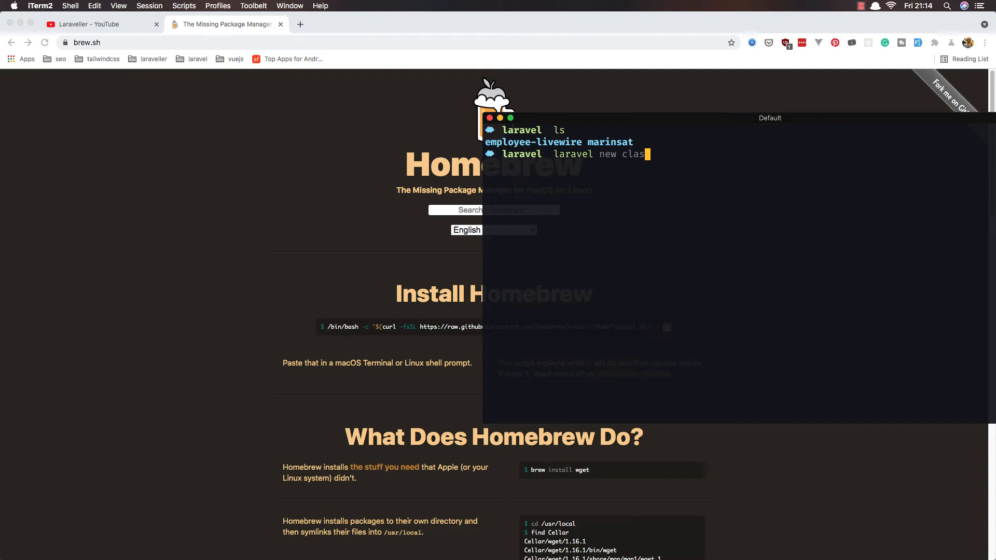
text(fied)
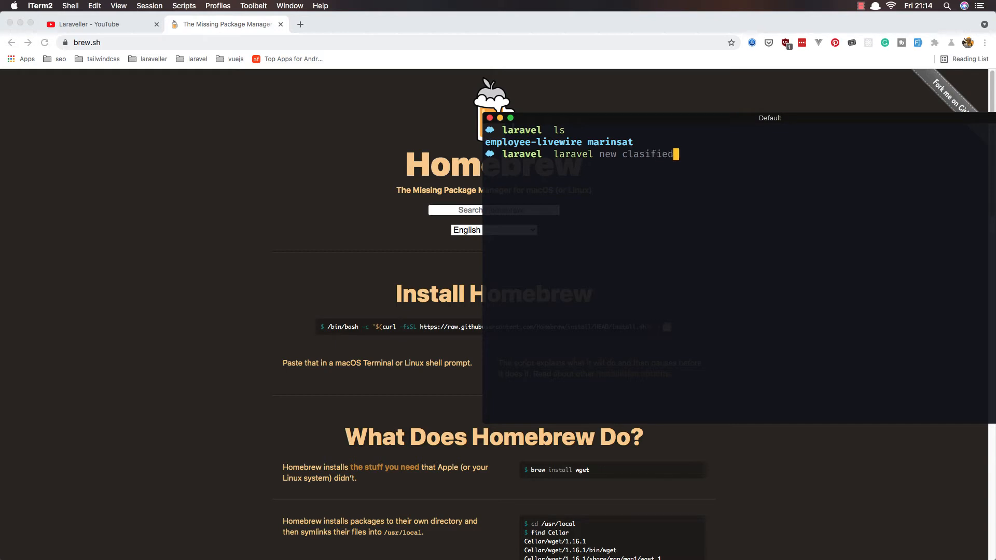
text(-laravel)
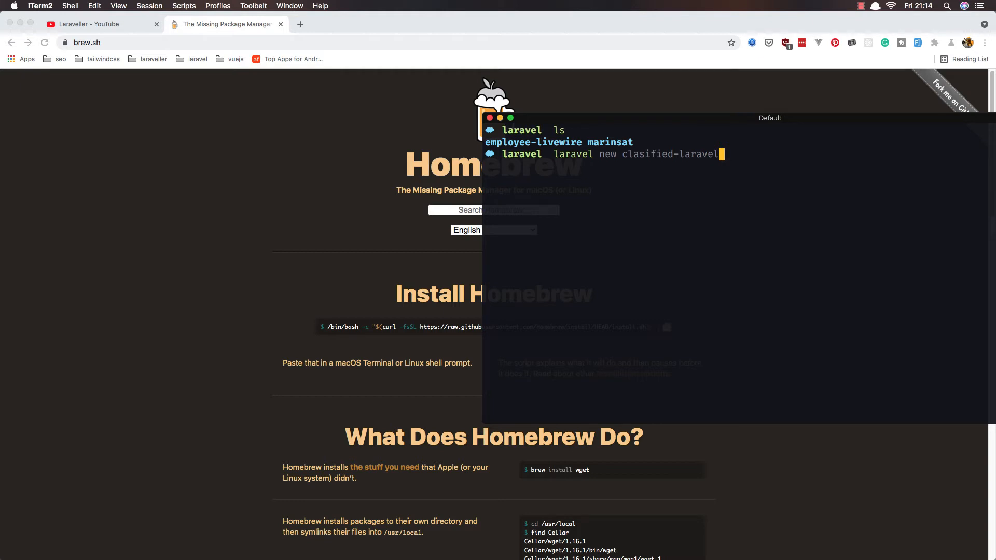
key(Backspace)
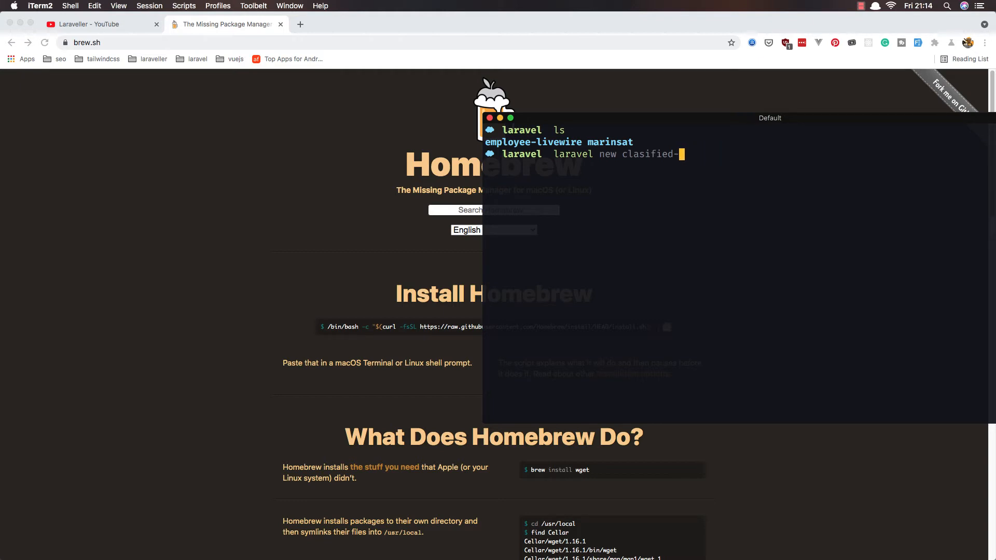
text(ds)
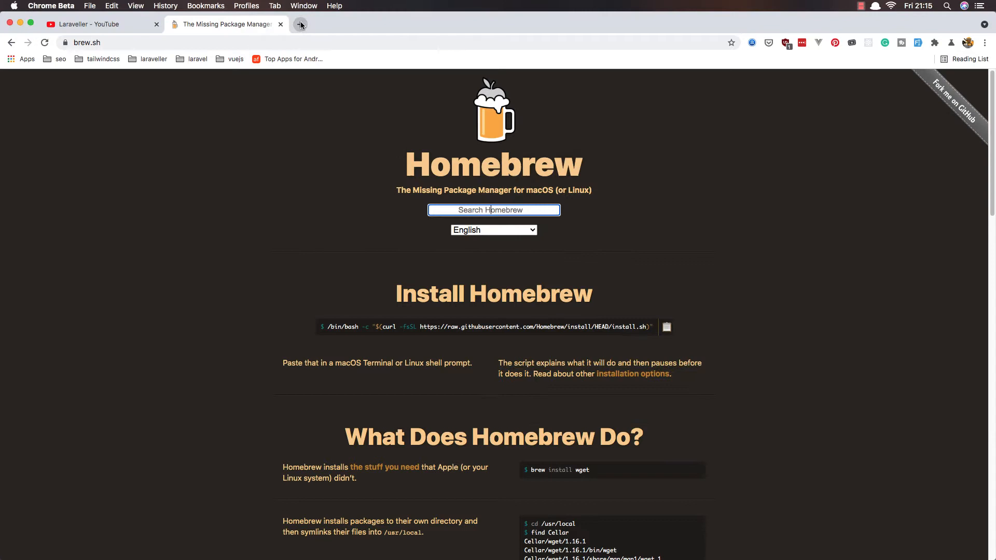
Step: Google 'classified ads website template' and open the ThemeForest classified templates result
click(300, 24)
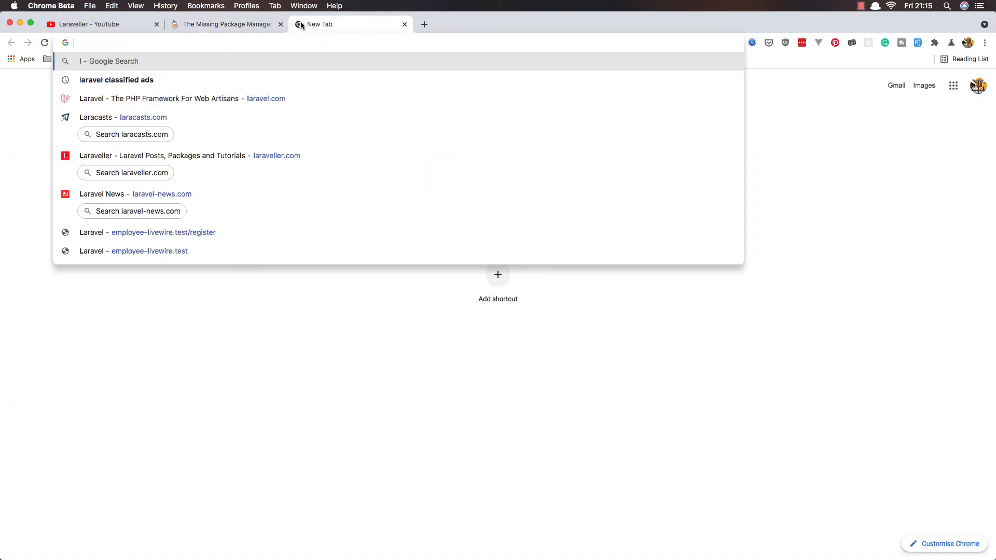
text(classified ads website template)
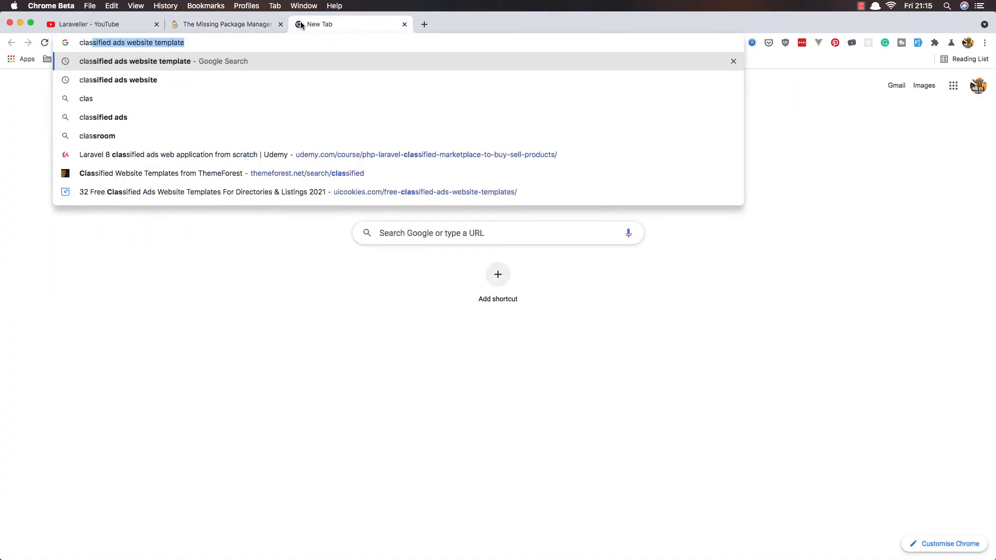
key(Return)
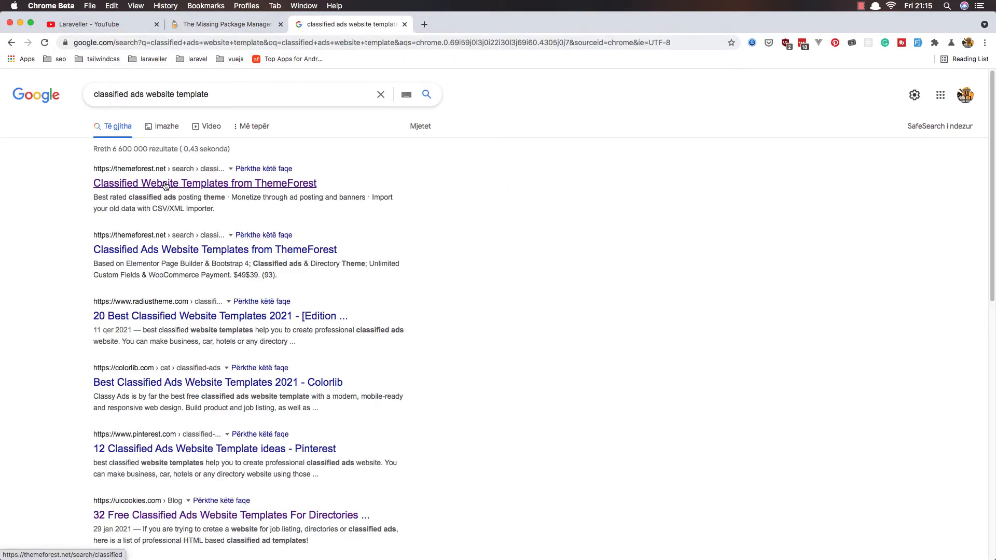
click(205, 183)
text(laravel new clasified-ads)
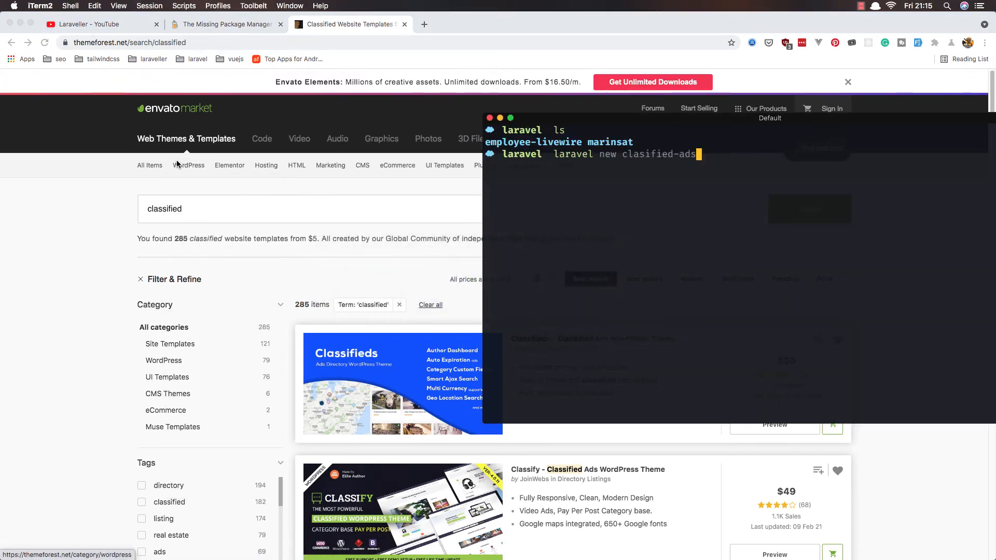
mouse_move(753, 200)
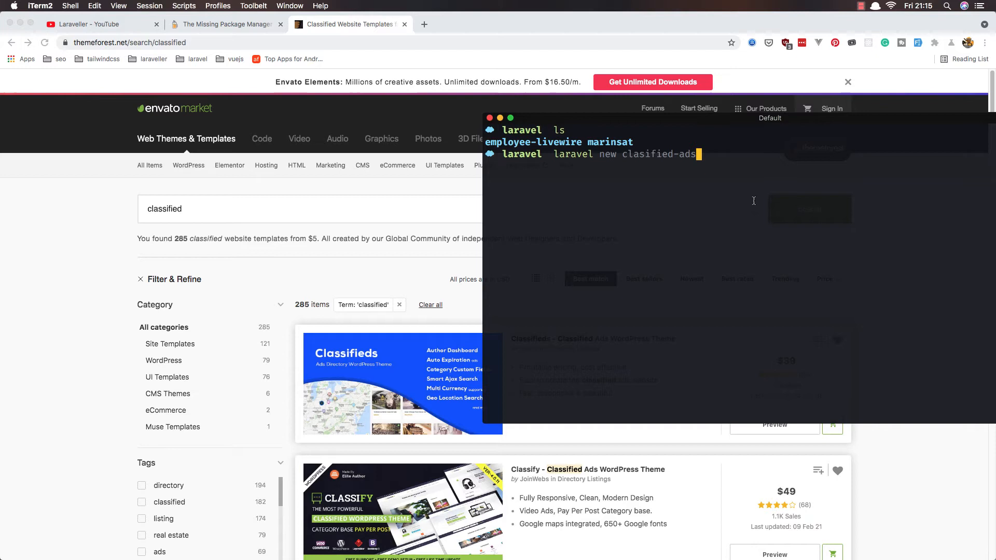
Step: Run 'laravel new clasified-ads' to create the project
key(Return)
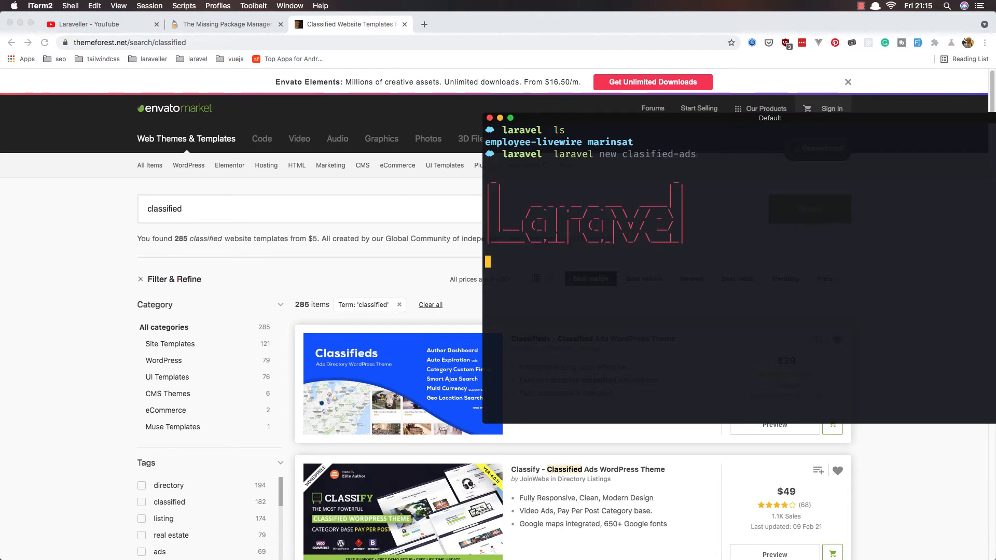
key(Return)
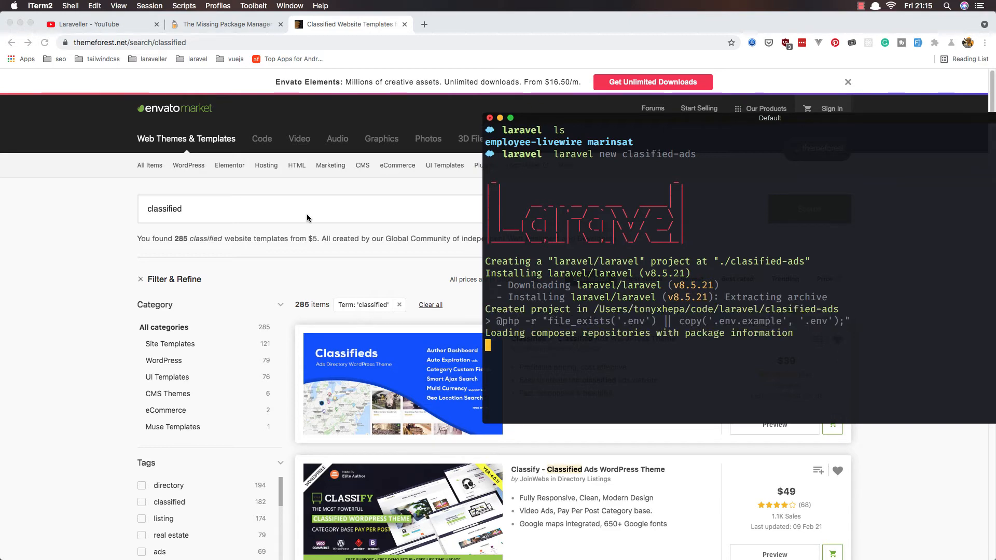
mouse_move(423, 27)
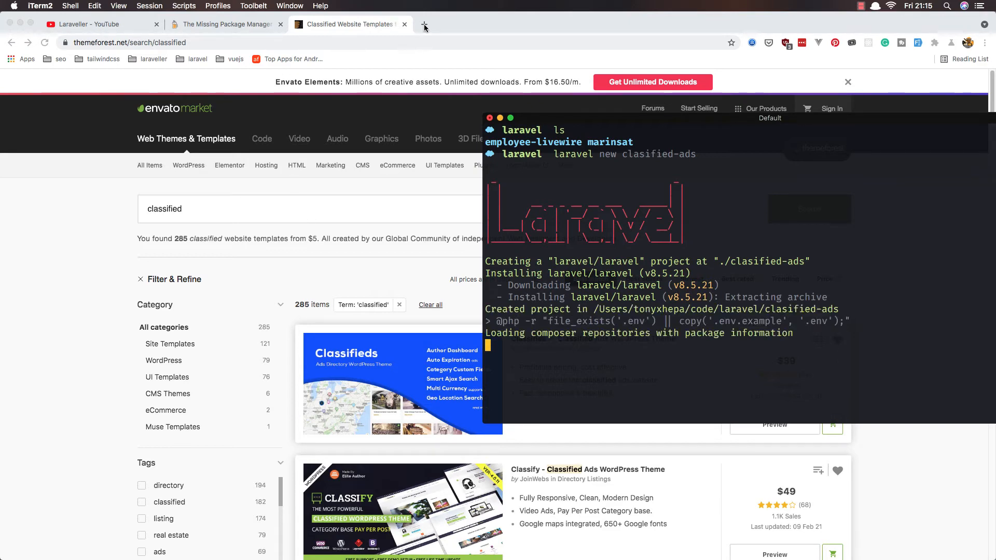
Step: Load tailwindcss.com in a new tab and go to its Get started documentation
click(424, 27)
text(tailwindcss.com)
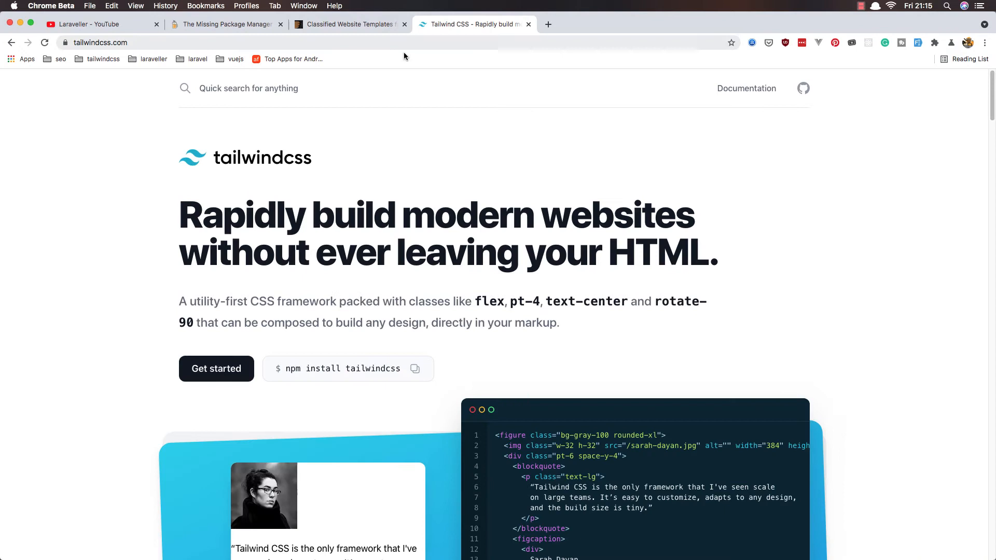
mouse_move(746, 88)
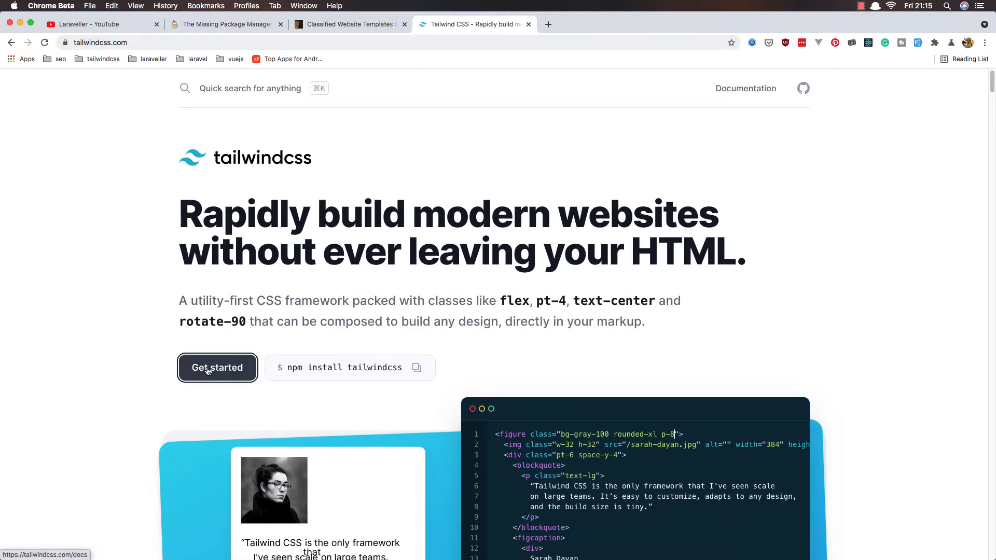
click(217, 367)
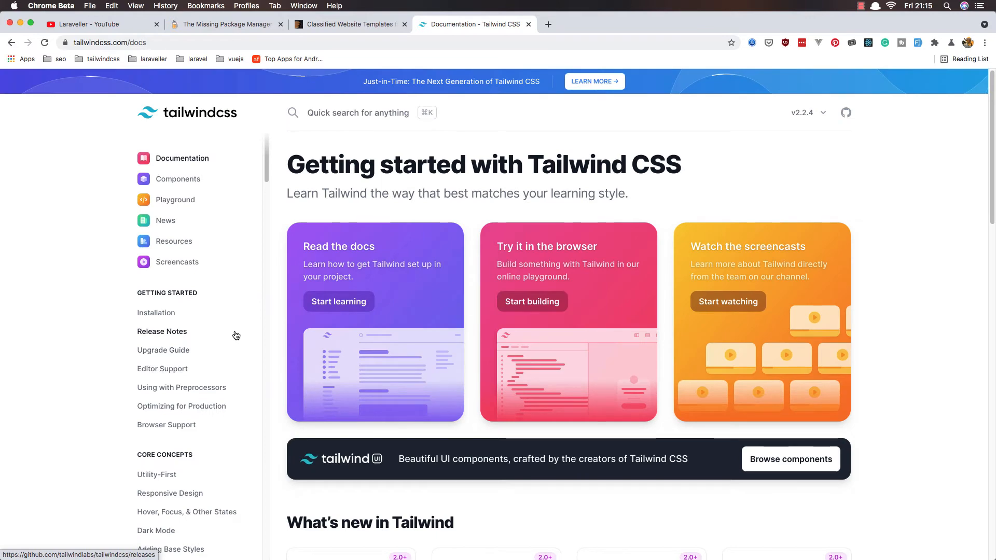
scroll(down, 3)
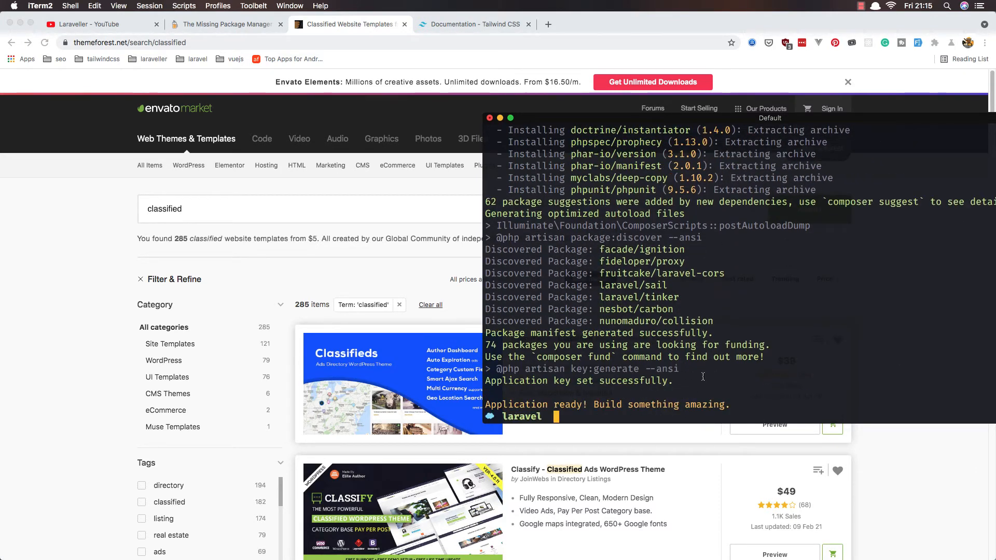
Step: Change into the clasified-ads project folder with cd, then bring up github.com in the browser
text(cd employee-livewire)
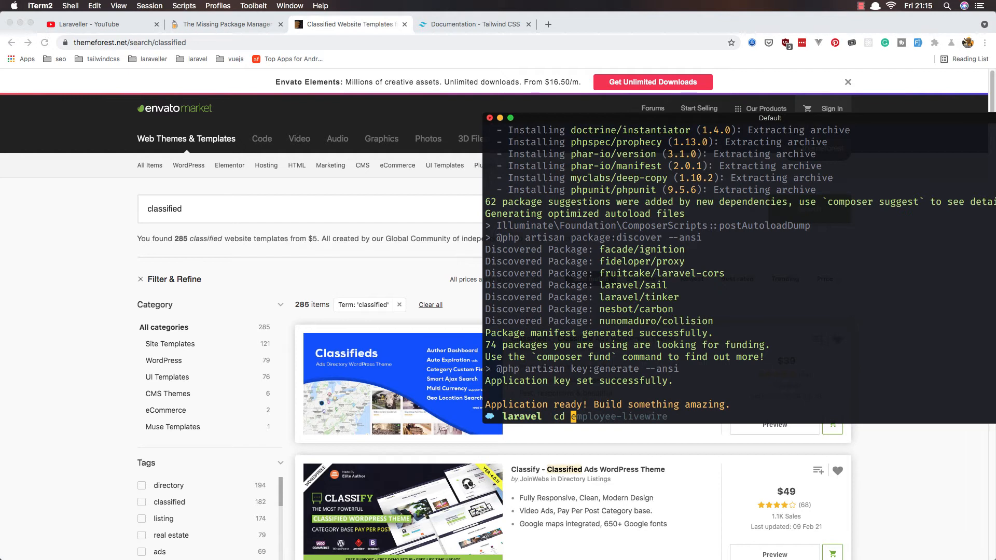
text(clasif)
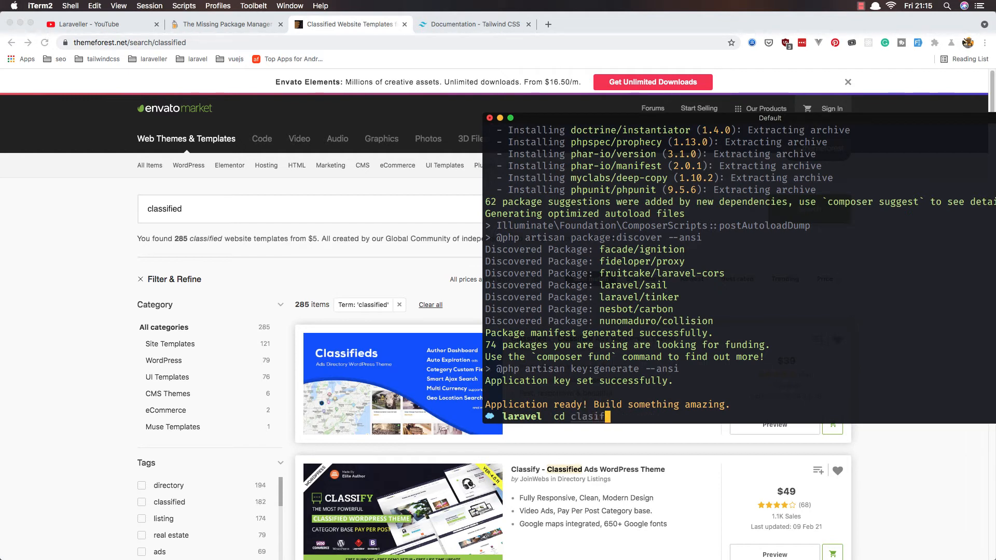
text(ied-ads)
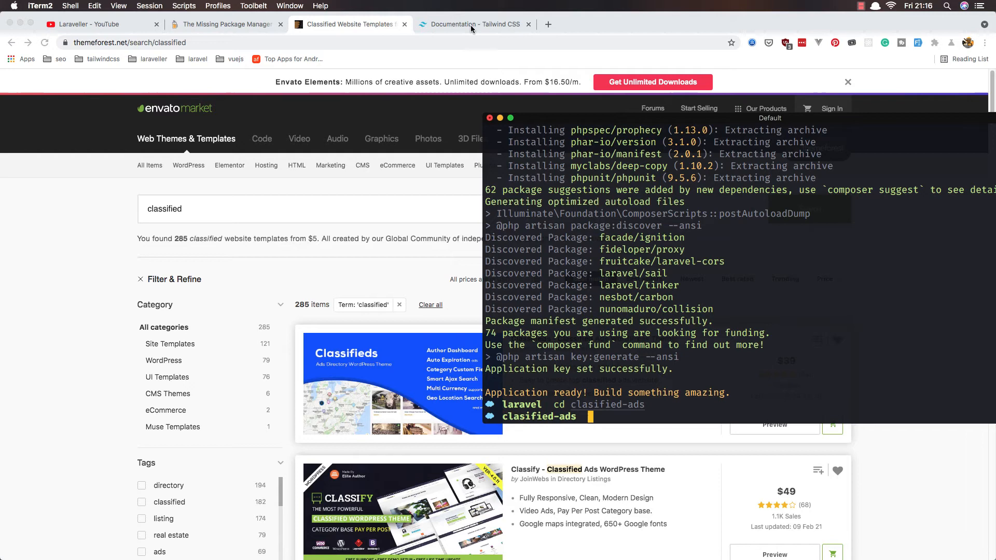
click(473, 24)
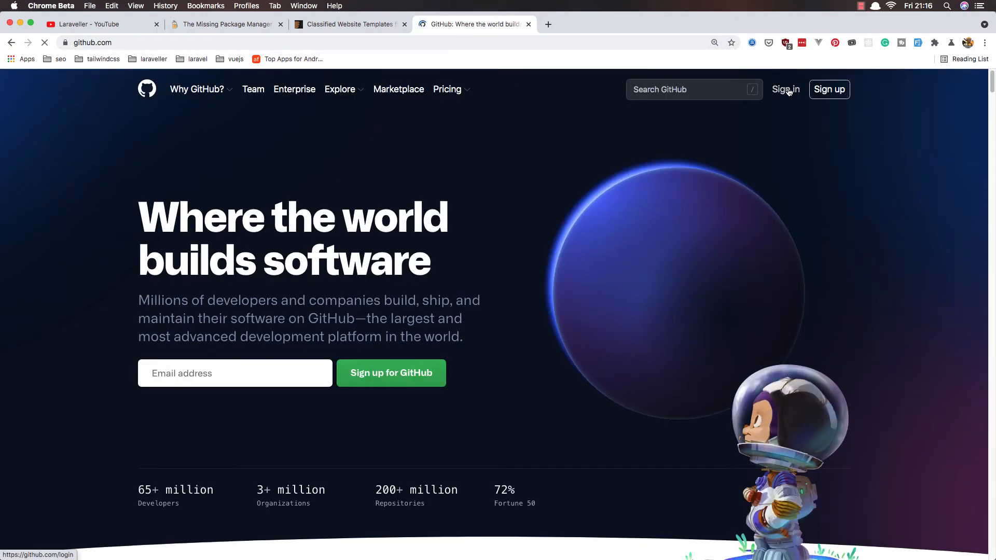
Step: Sign in to GitHub and start a new repository
click(785, 89)
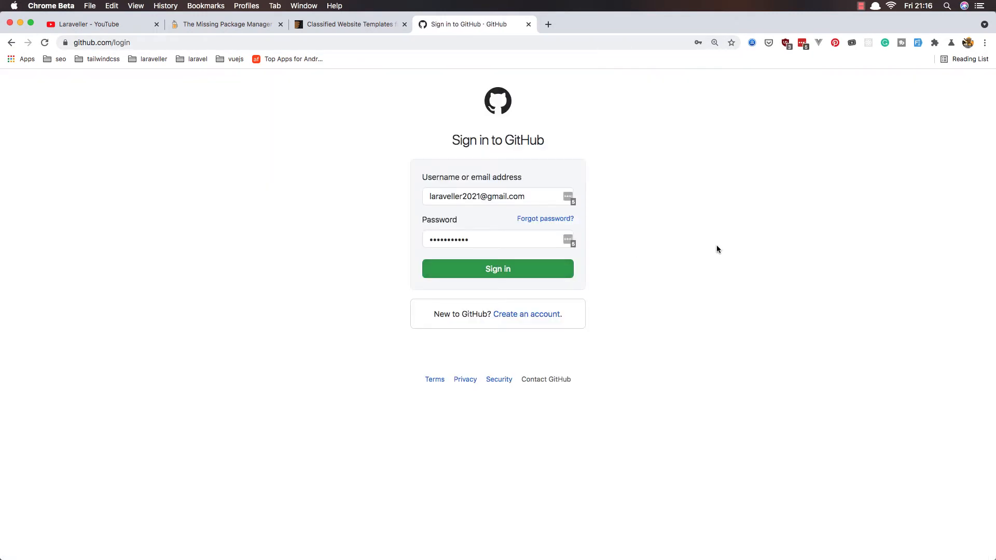
click(497, 269)
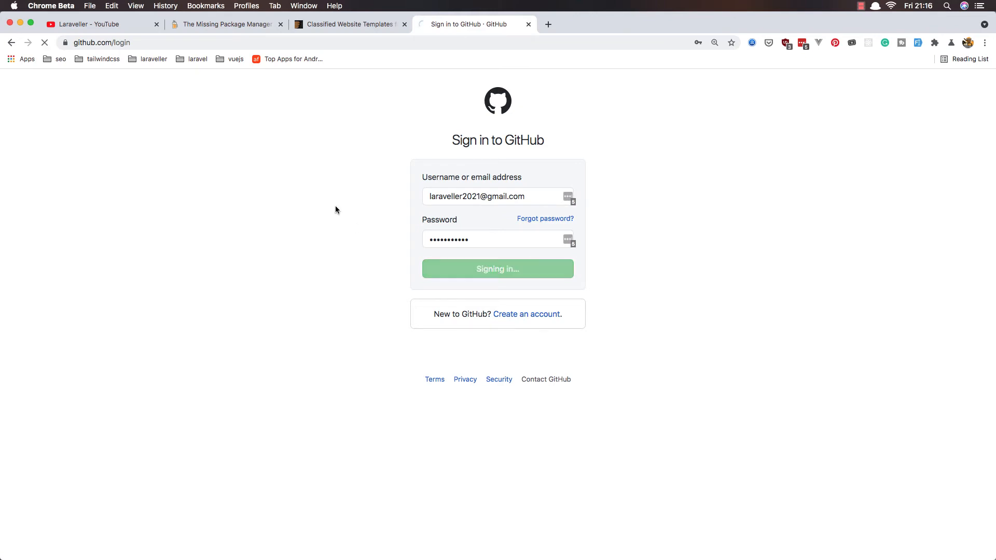
click(497, 269)
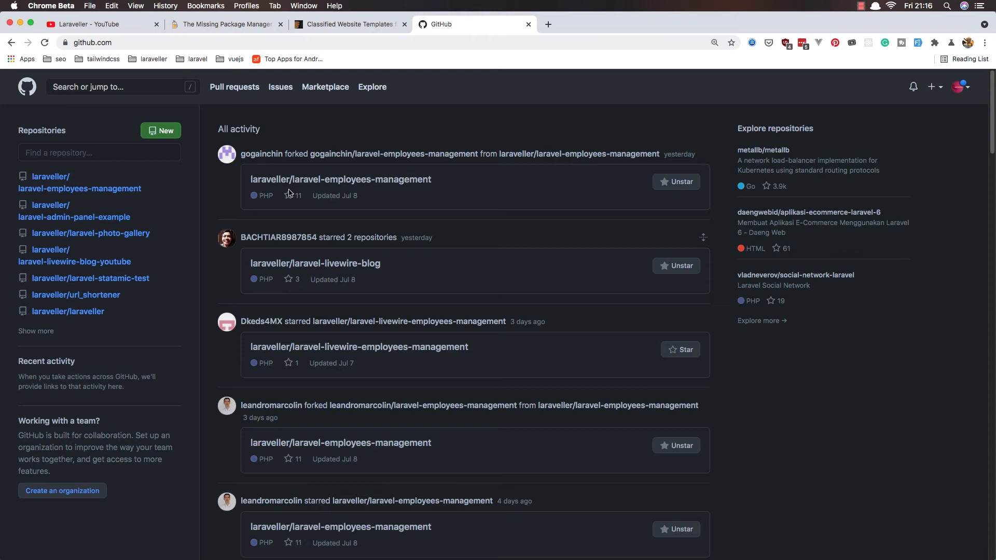
mouse_move(161, 131)
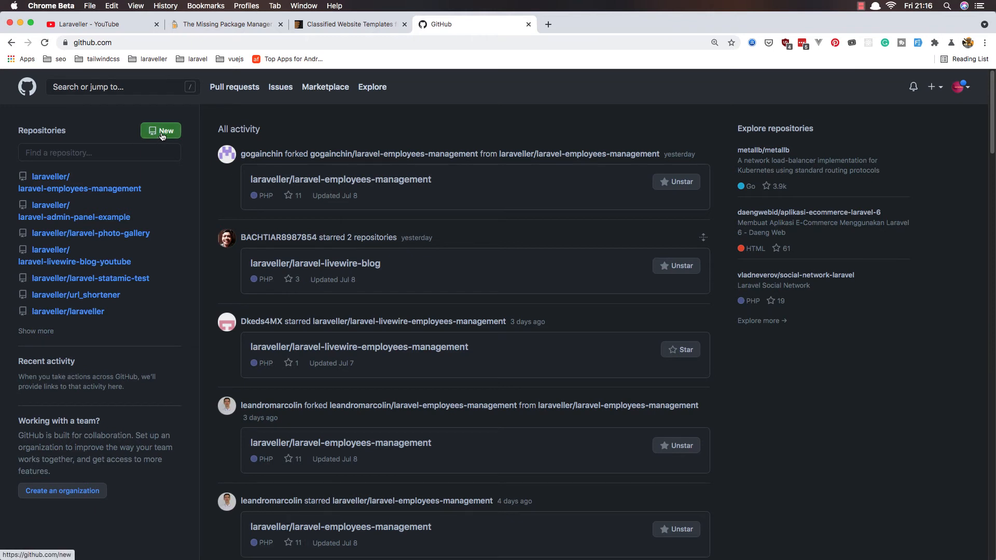
click(161, 131)
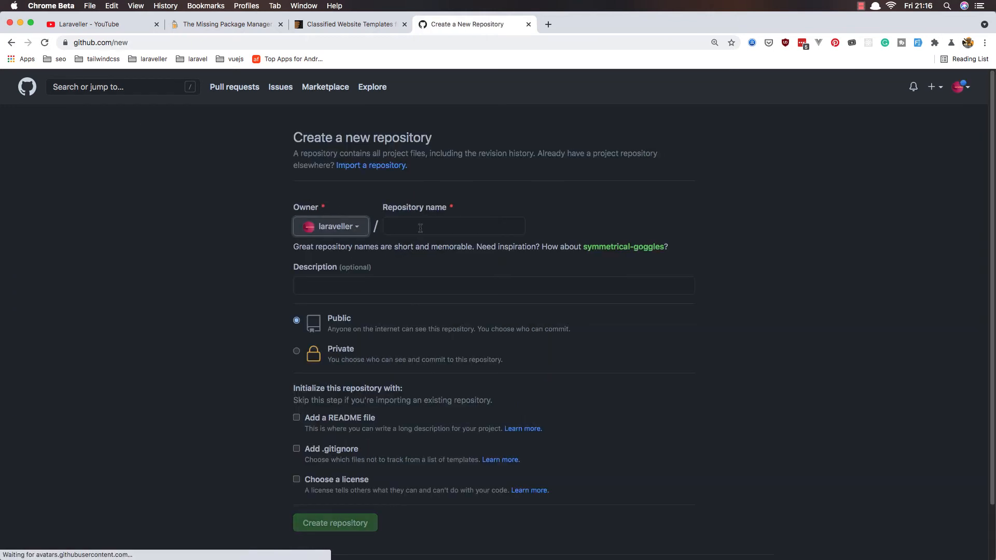
Step: Name the repository laravel-clasified-ads and create it as public
text(clas)
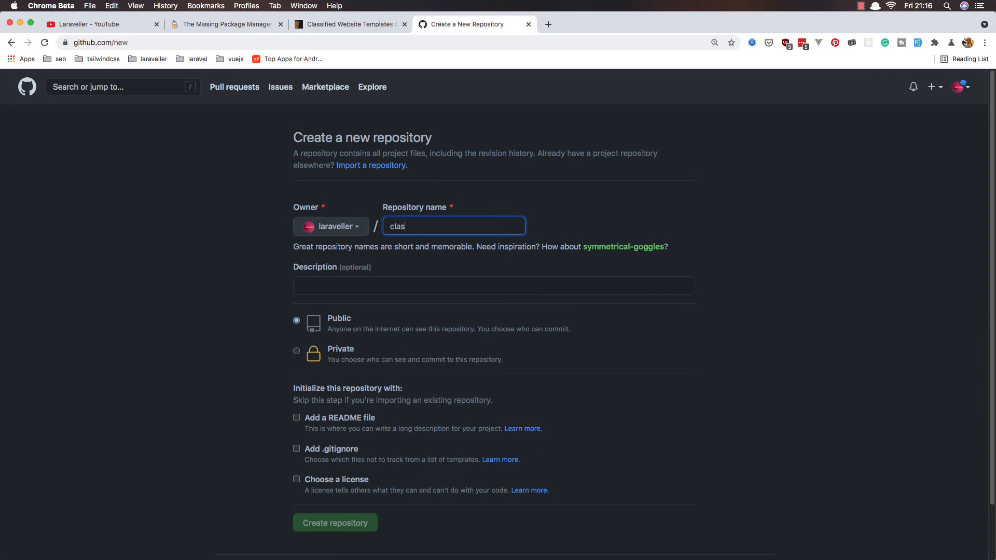
text(ifieds)
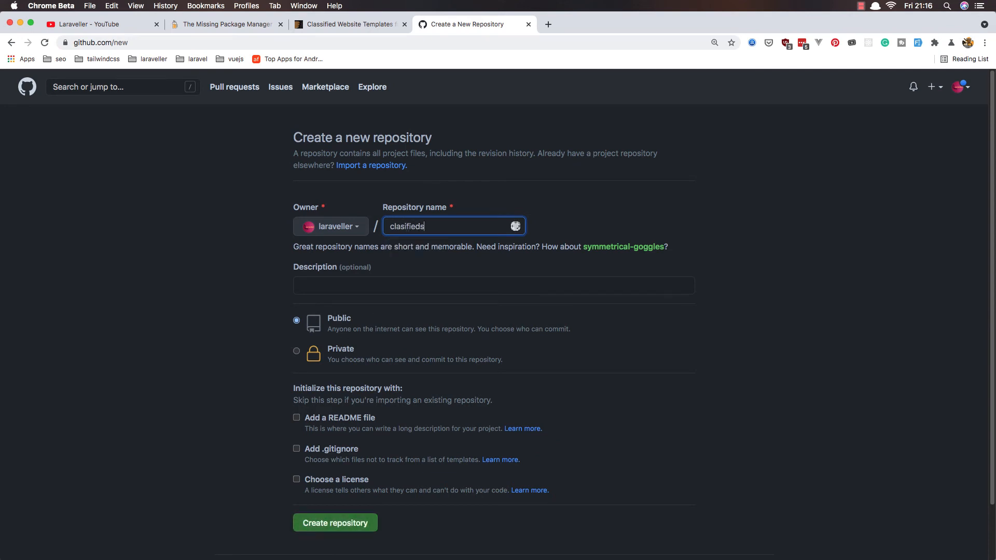
key(Backspace)
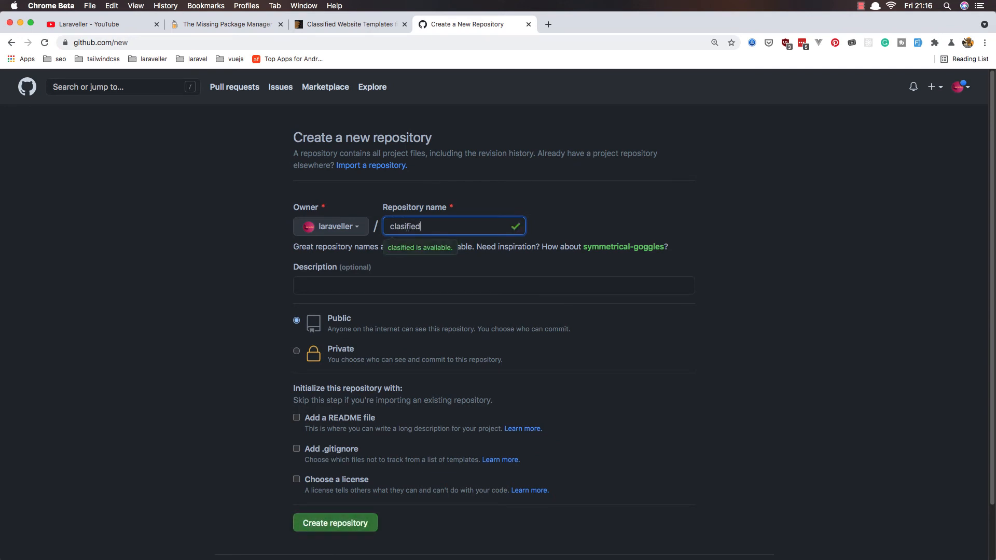
text(-ads)
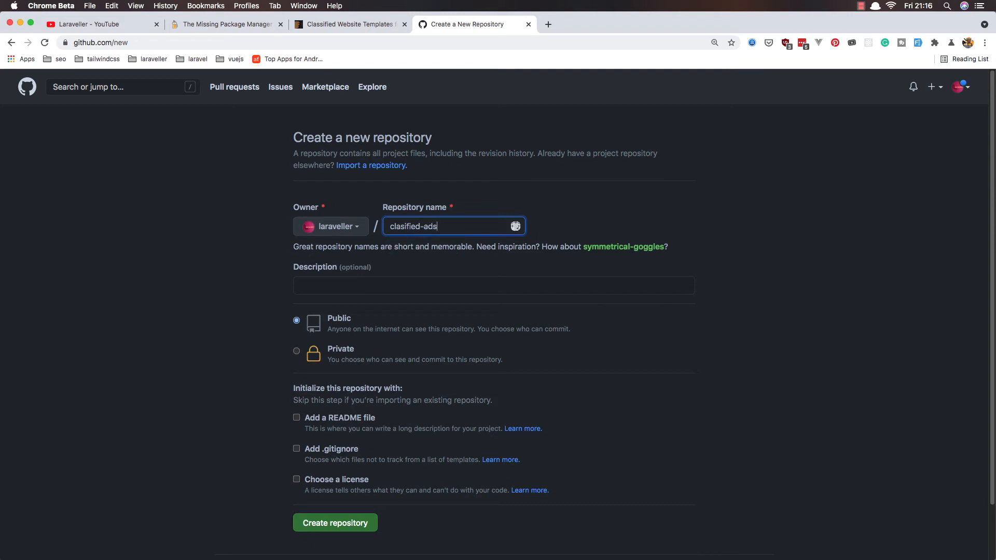
text(-)
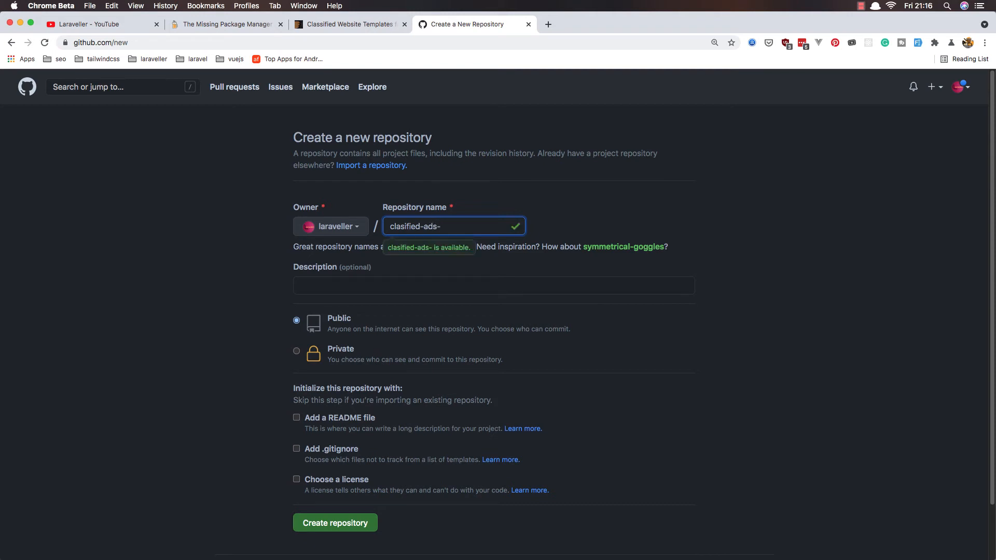
key(Backspace)
text(laravel-)
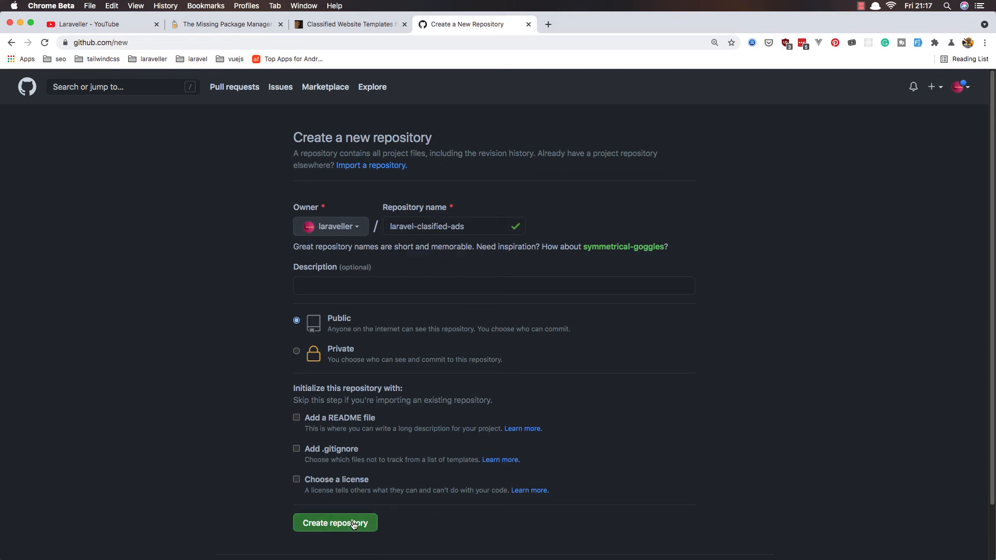
click(335, 523)
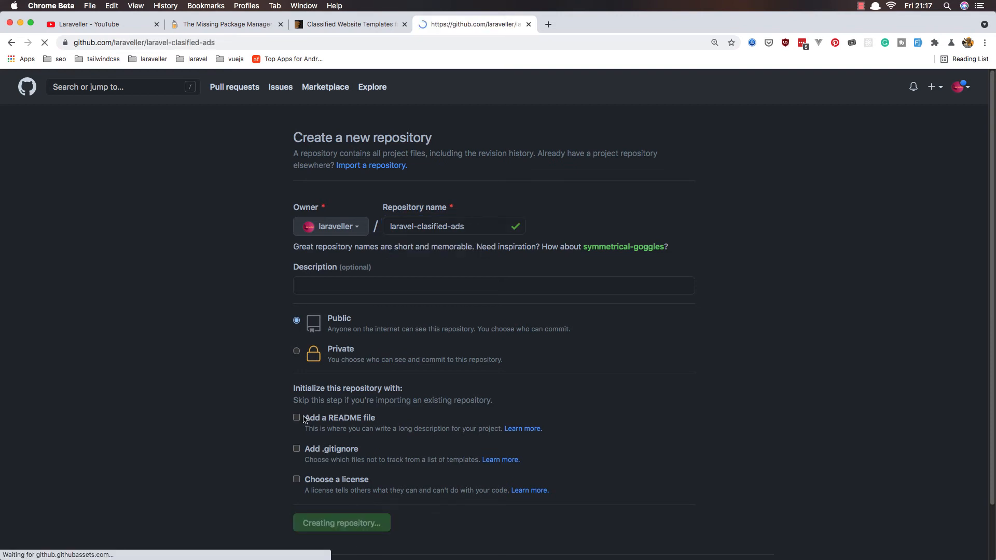
click(341, 523)
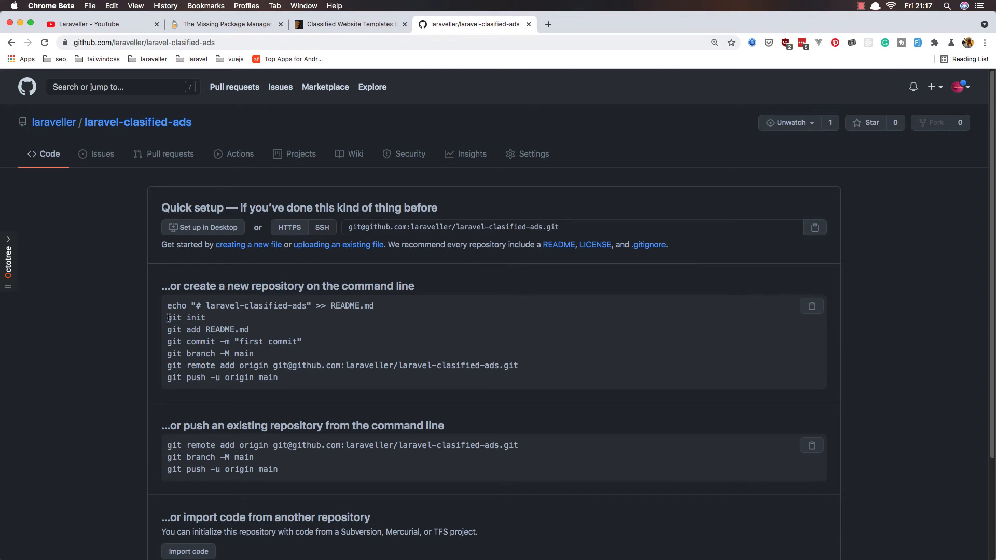
Step: Run GitHub's command-line setup commands to push a first commit with README.md to laravel-clasified-ads
double_click(186, 317)
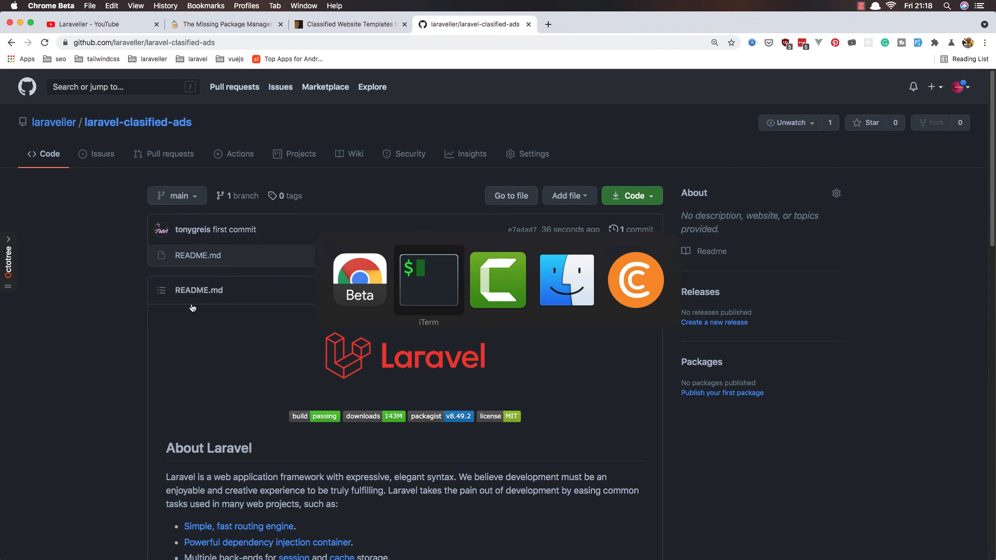
Step: Stage all project files, commit them as "second commit" and push to origin main
click(428, 279)
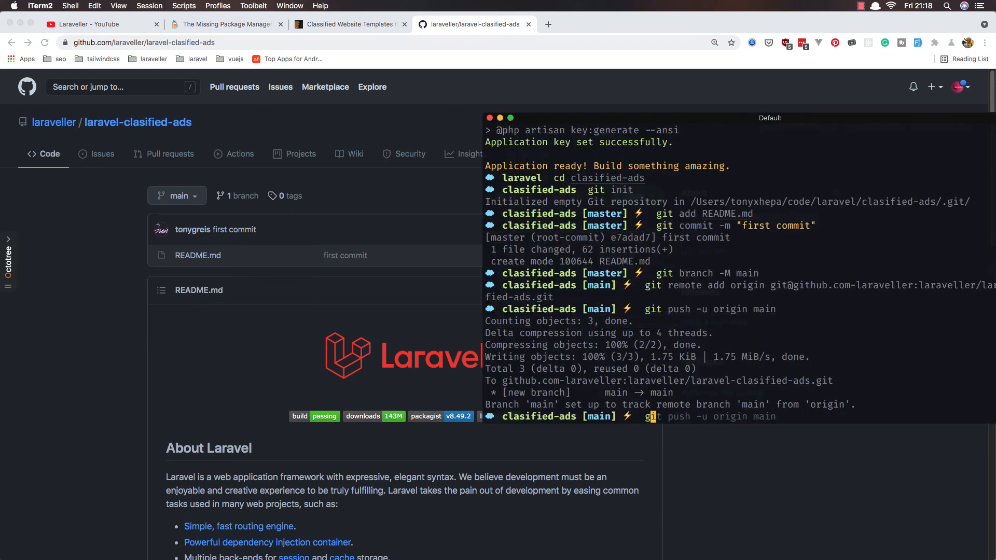
text(git add README.md)
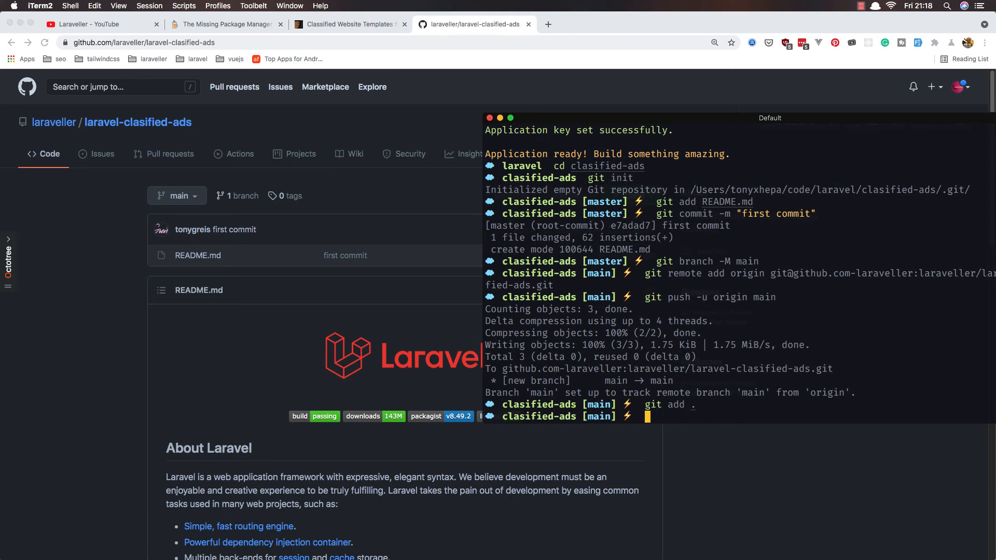
text(git add .)
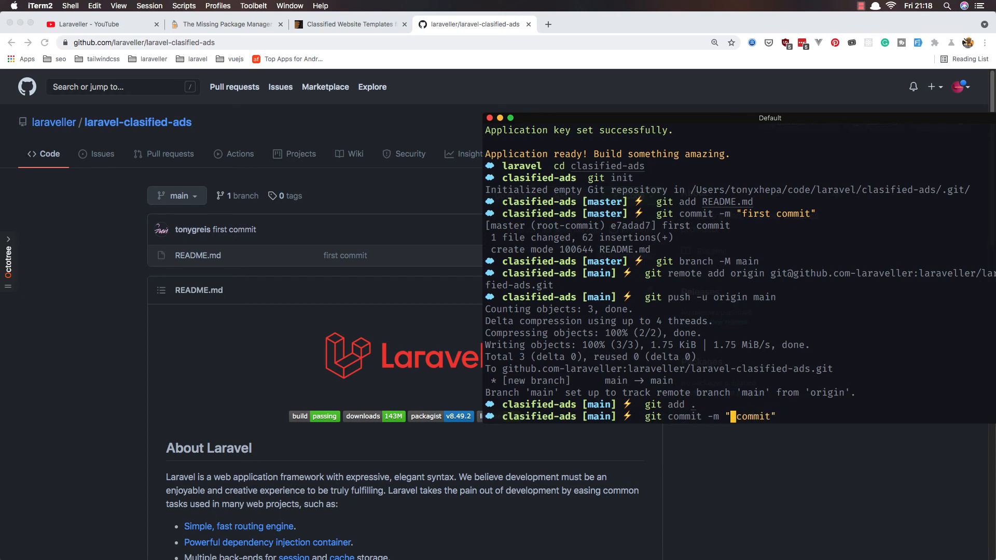
text(secon)
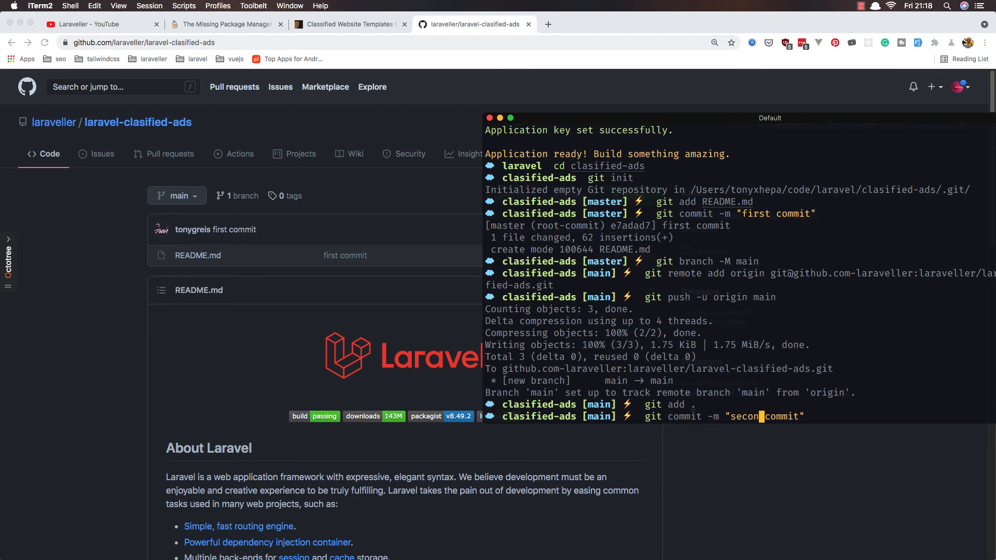
key(Return)
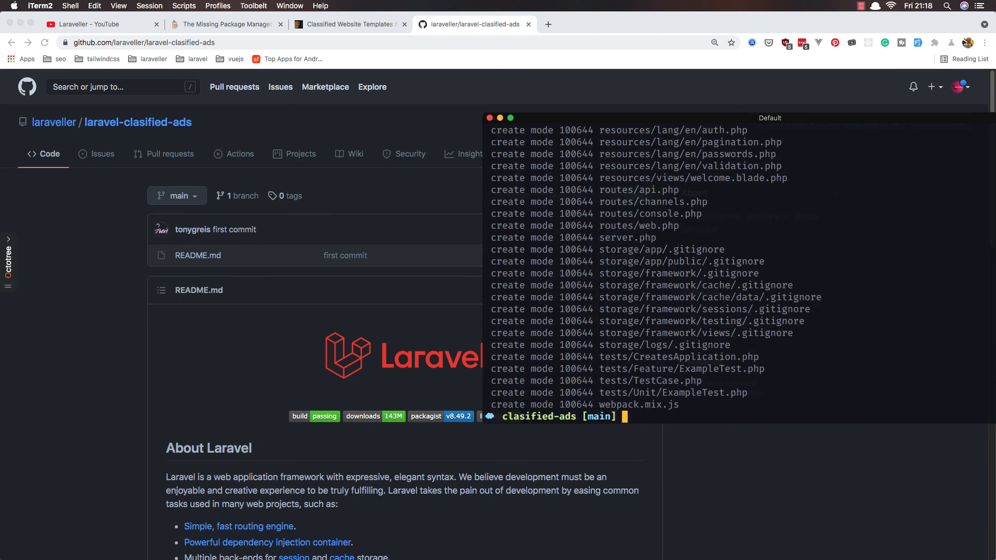
text(git push -u origin main)
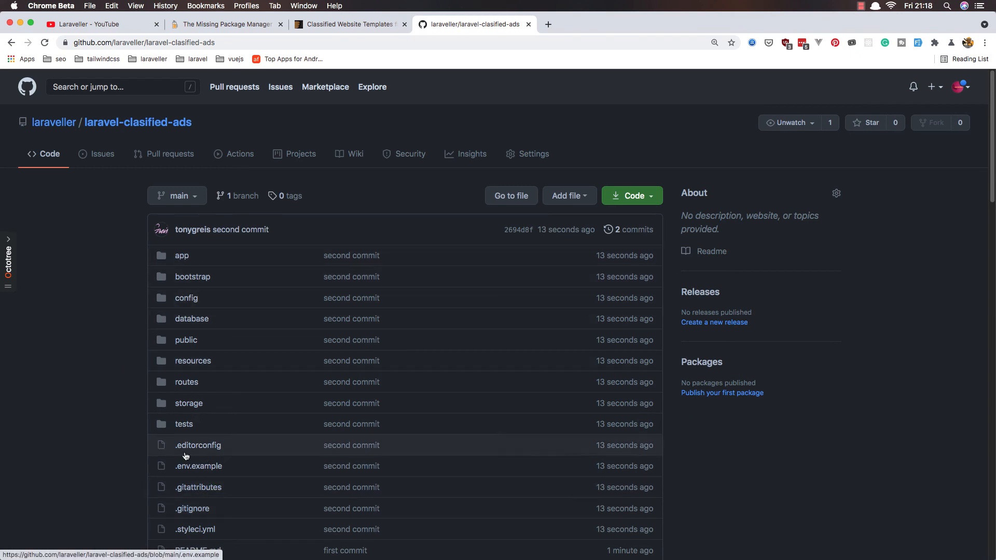
mouse_move(192, 360)
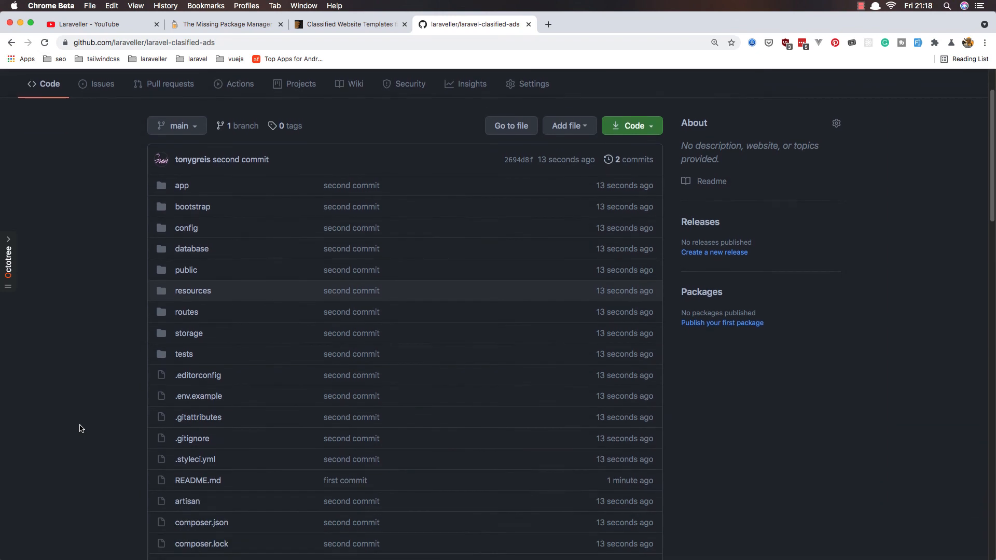
scroll(down, 3)
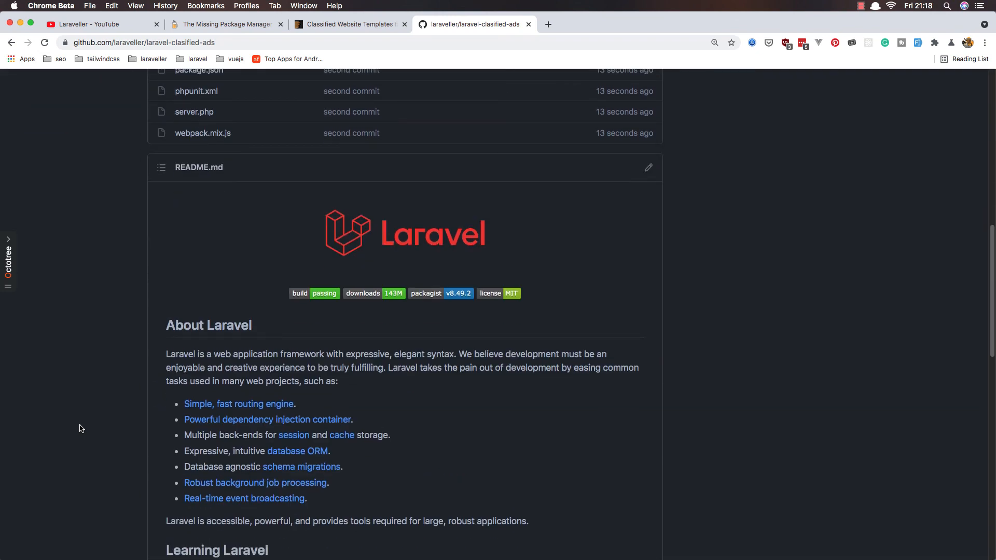
scroll(down, 3)
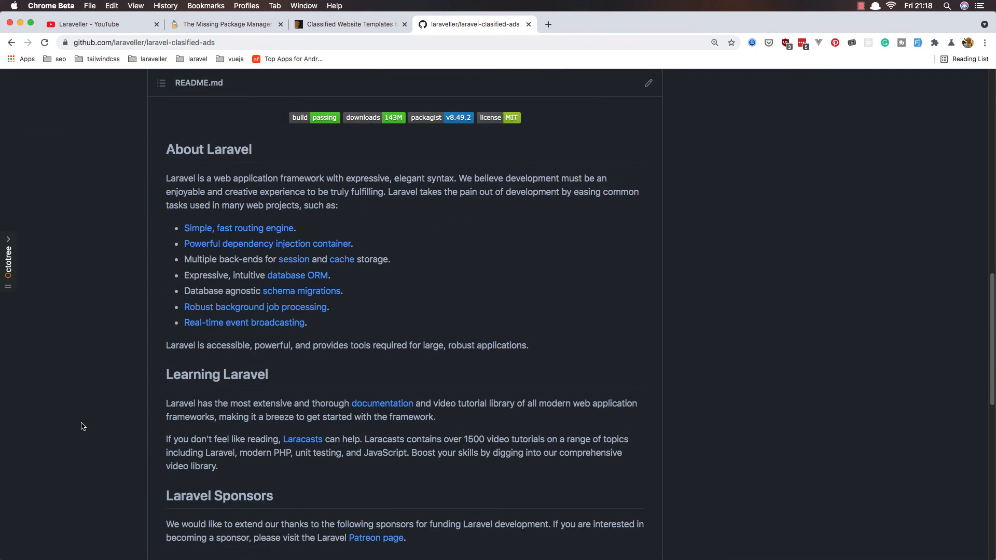
scroll(down, 3)
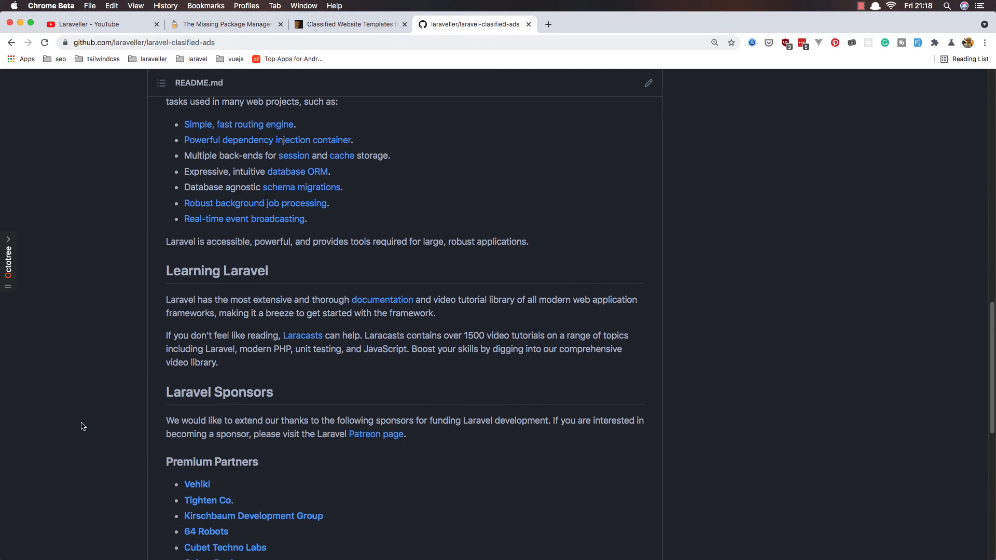
scroll(down, 3)
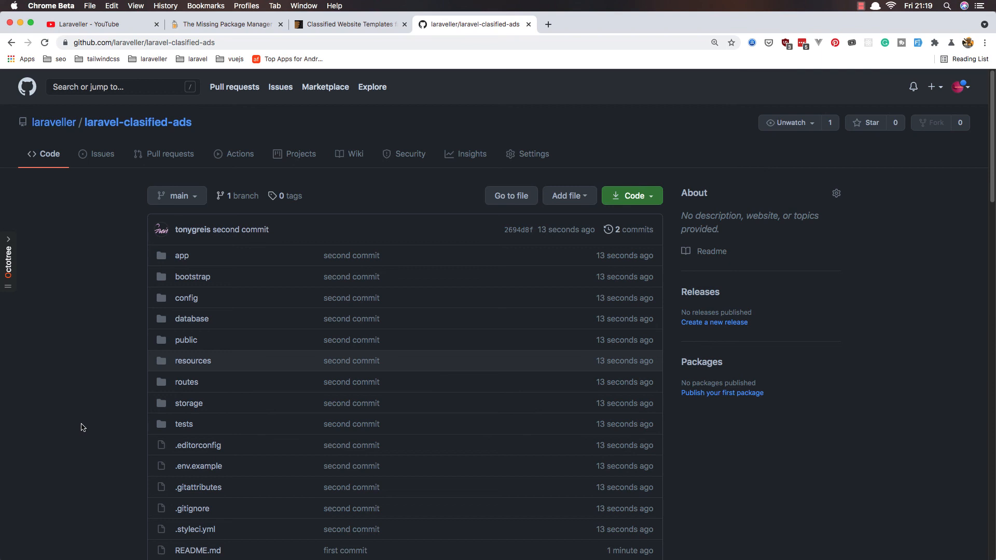
mouse_move(76, 431)
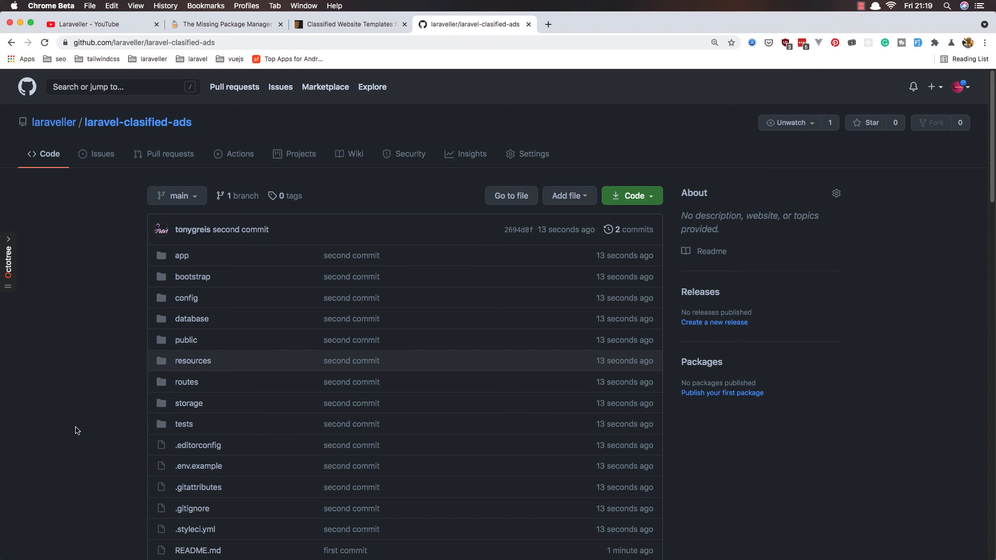
mouse_move(865, 11)
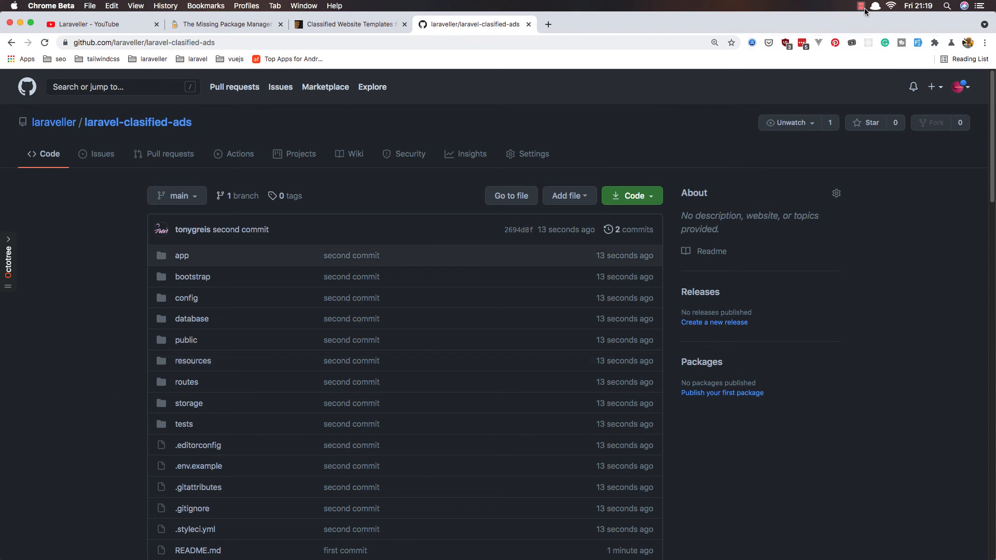